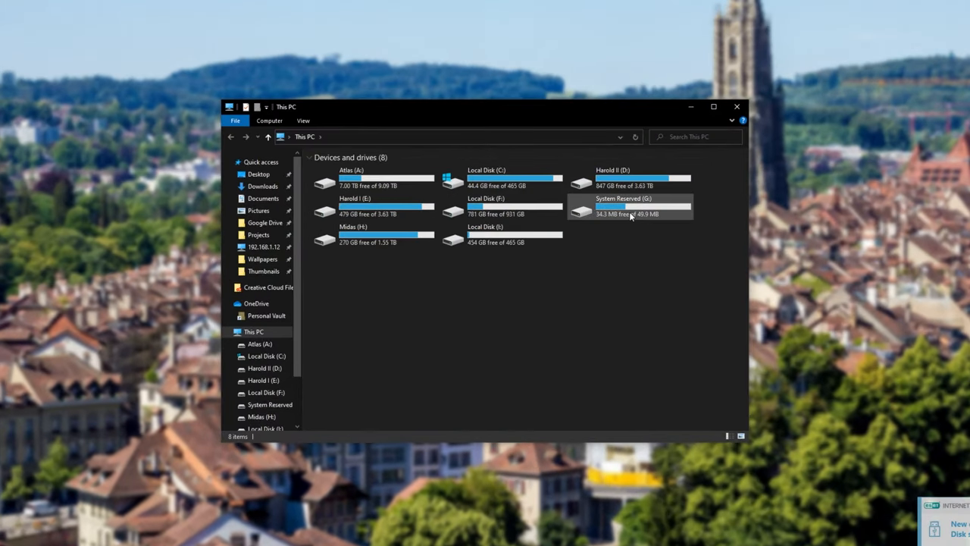
# Browse Local Disk (I:), then launch Disk Management by searching 'disk man'.
pyautogui.click(485, 235)
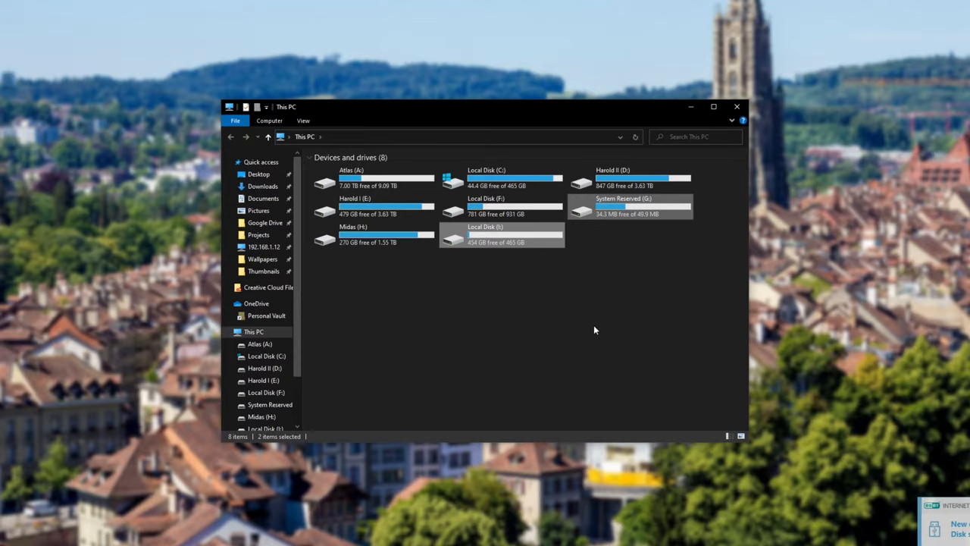
pyautogui.moveTo(576, 337)
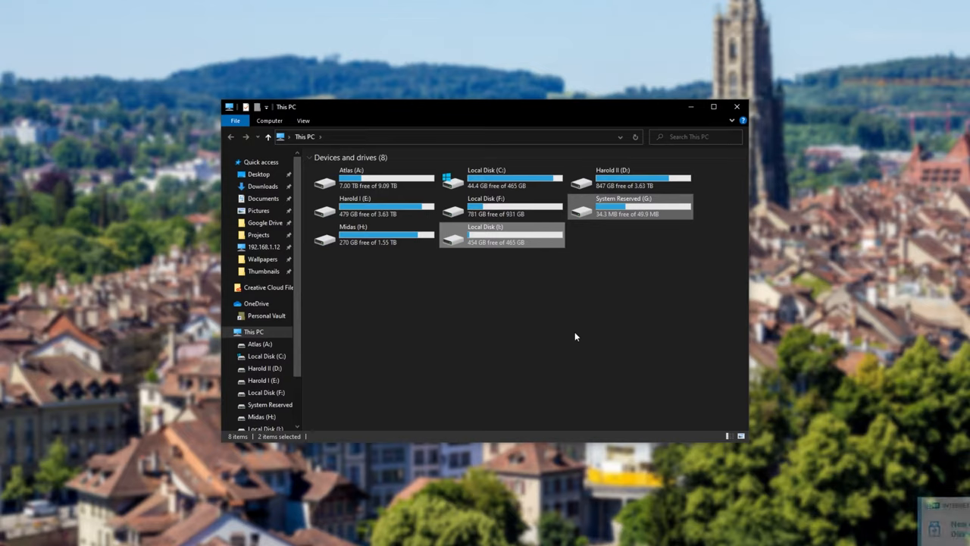
pyautogui.doubleClick(485, 234)
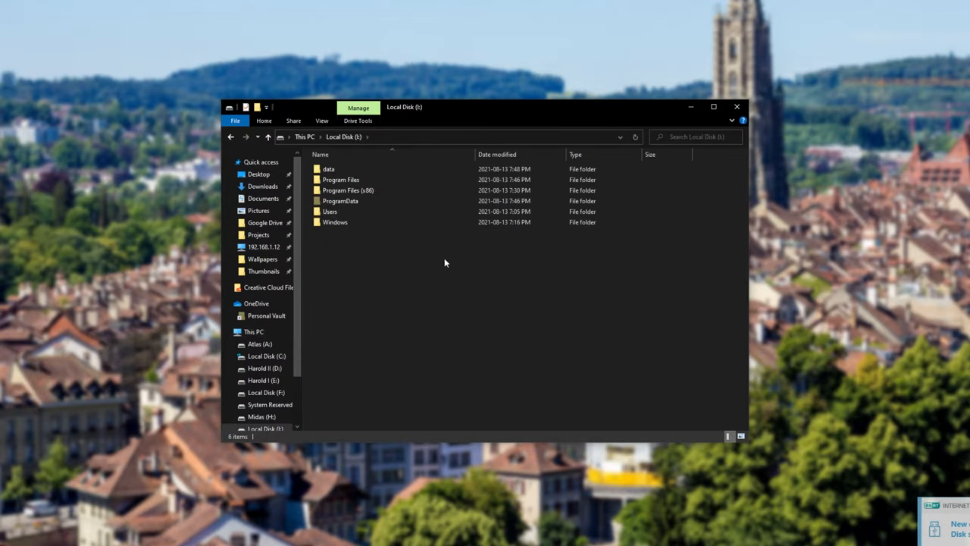
pyautogui.moveTo(413, 292)
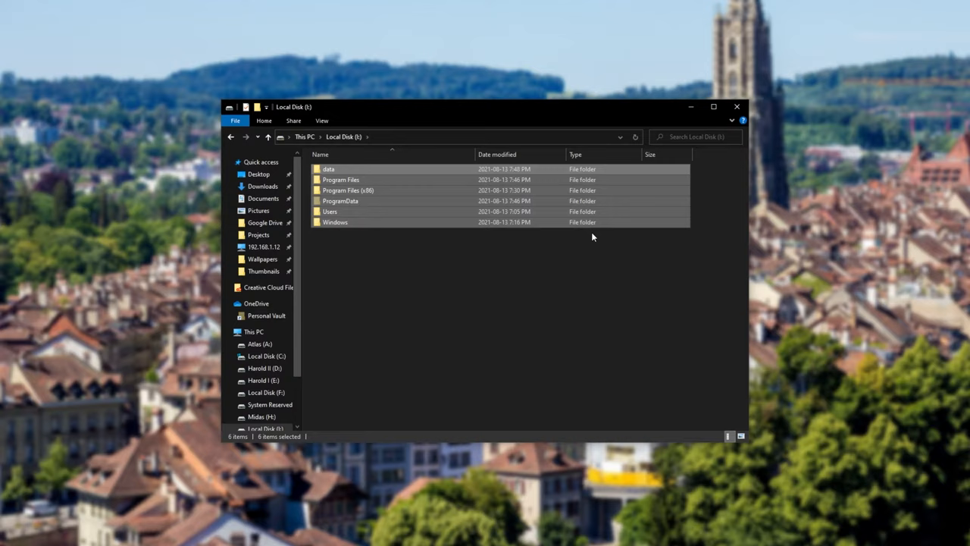
pyautogui.moveTo(553, 260)
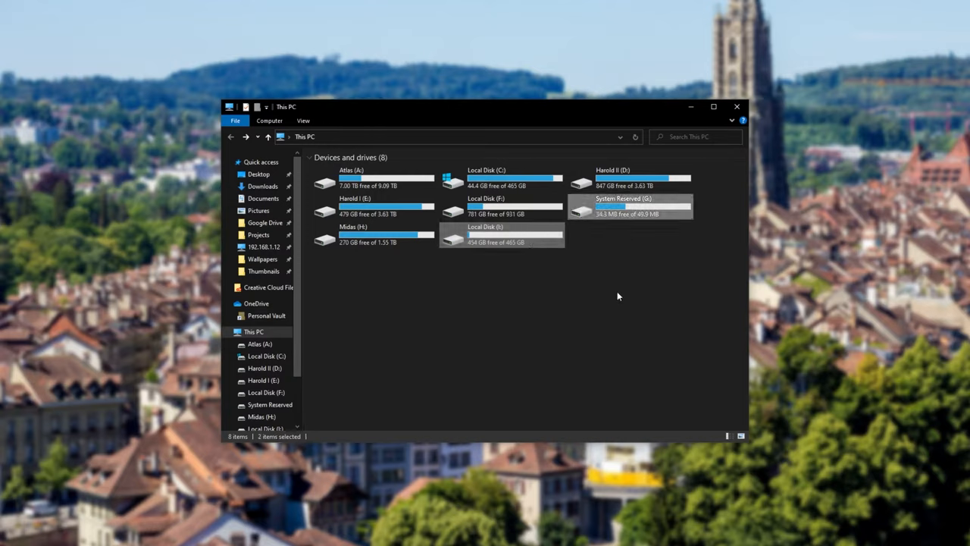
pyautogui.moveTo(576, 294)
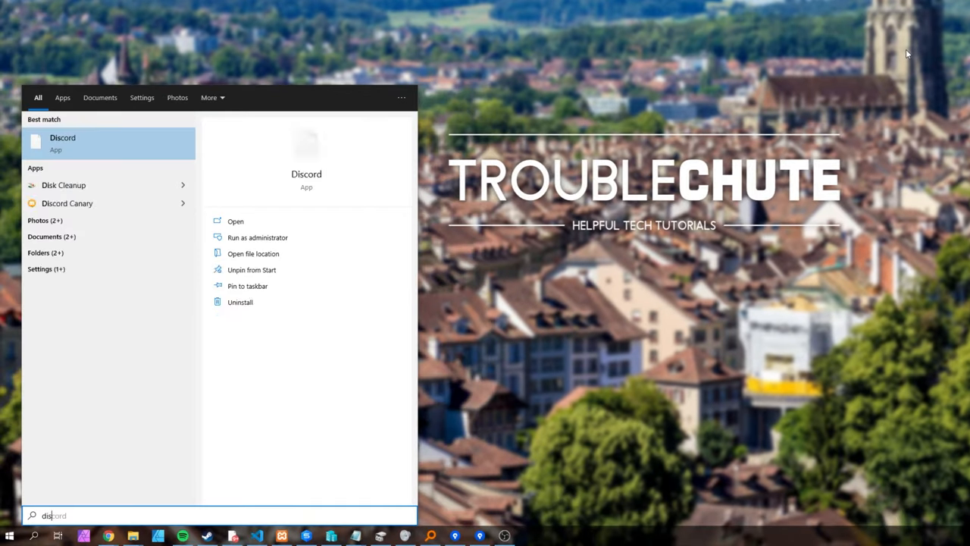
pyautogui.write('disk man')
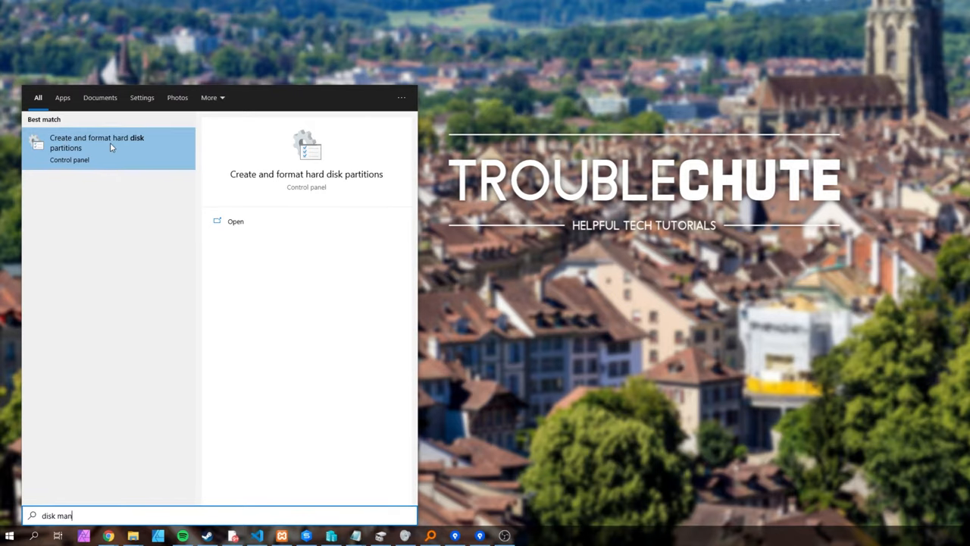
pyautogui.click(97, 142)
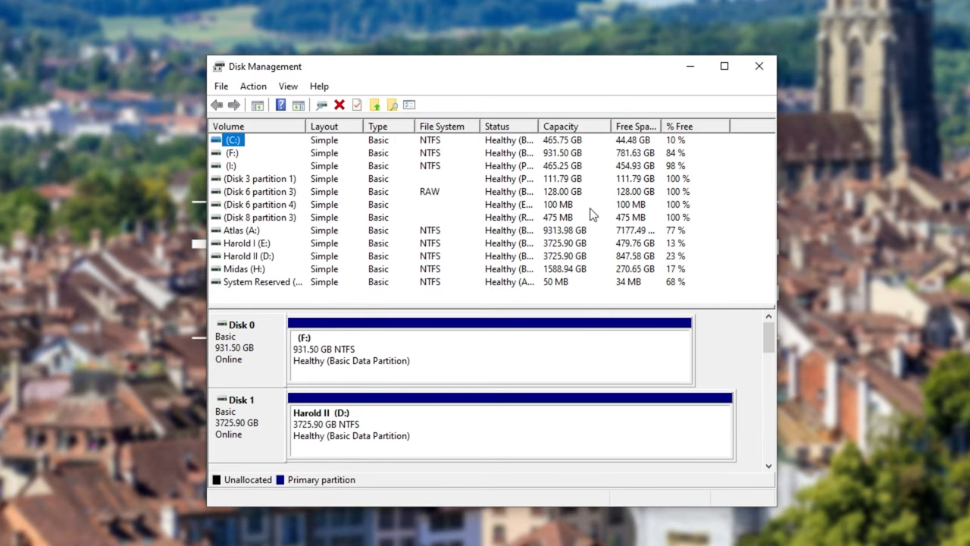
pyautogui.moveTo(233, 177)
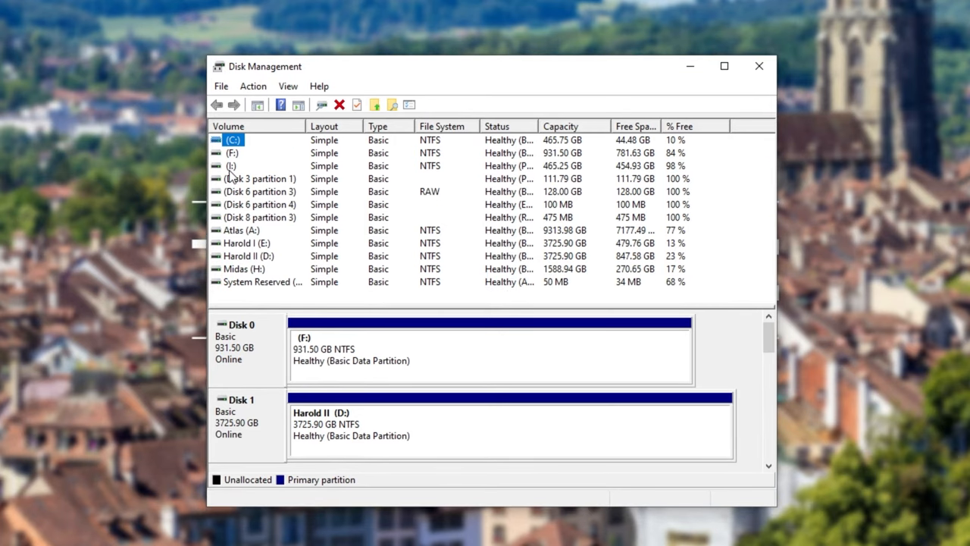
# Select volume (I:) to locate Disk 8, which holds it.
pyautogui.click(231, 165)
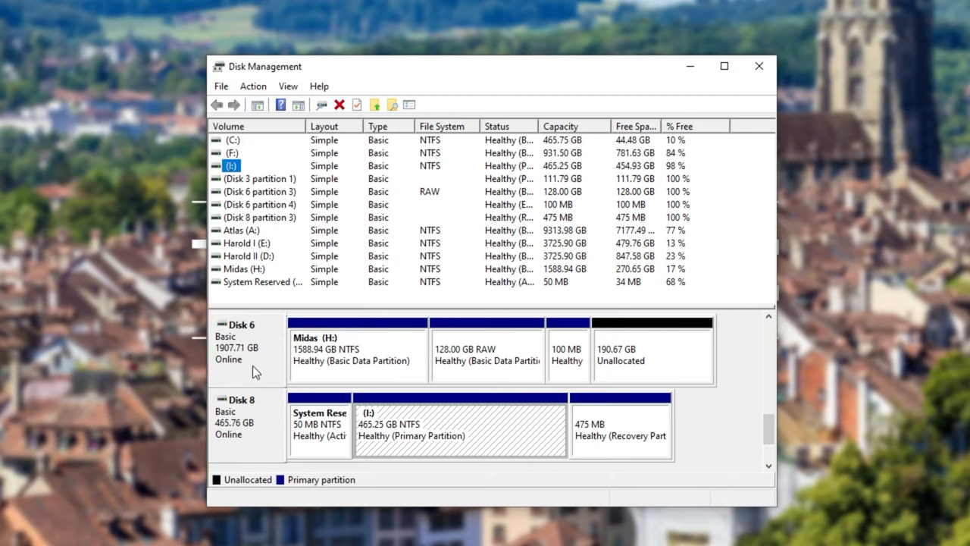
pyautogui.moveTo(543, 166)
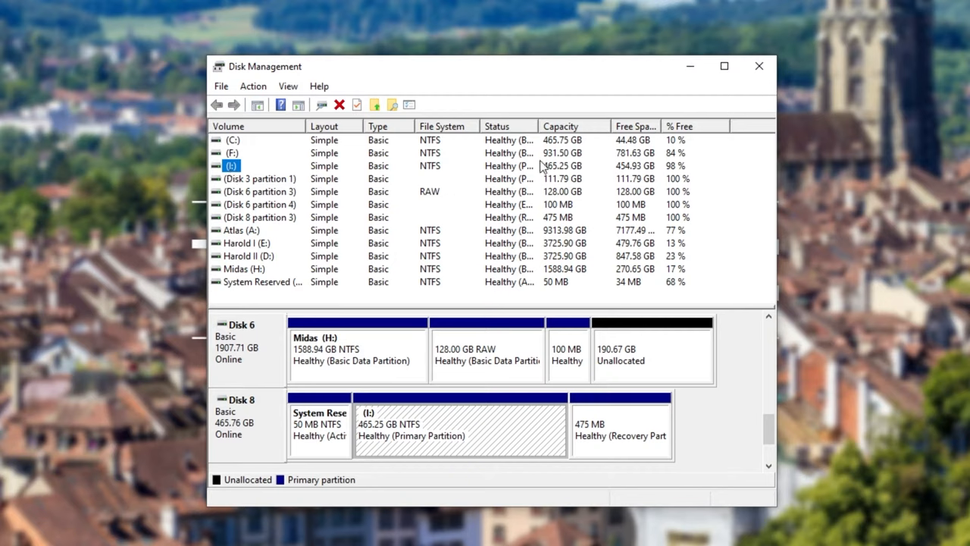
pyautogui.moveTo(233, 173)
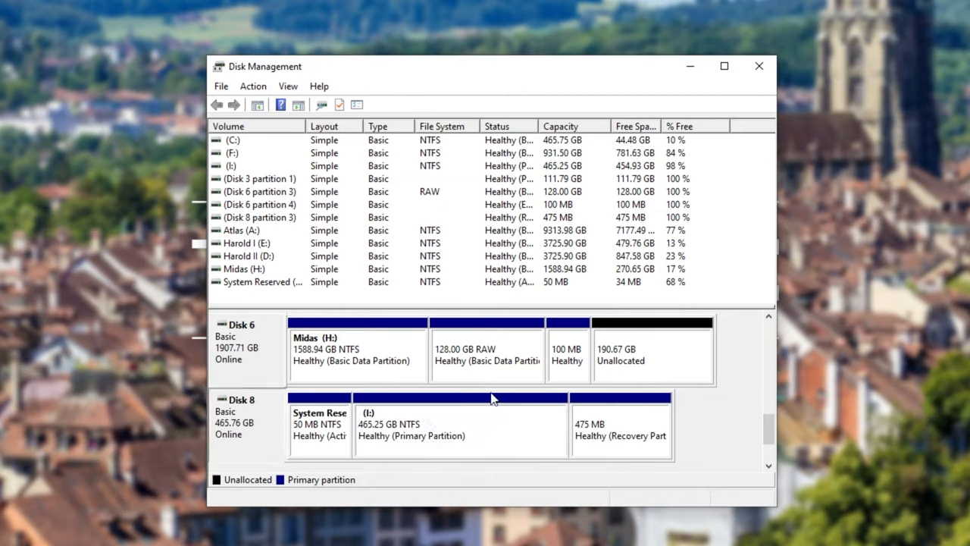
pyautogui.click(459, 424)
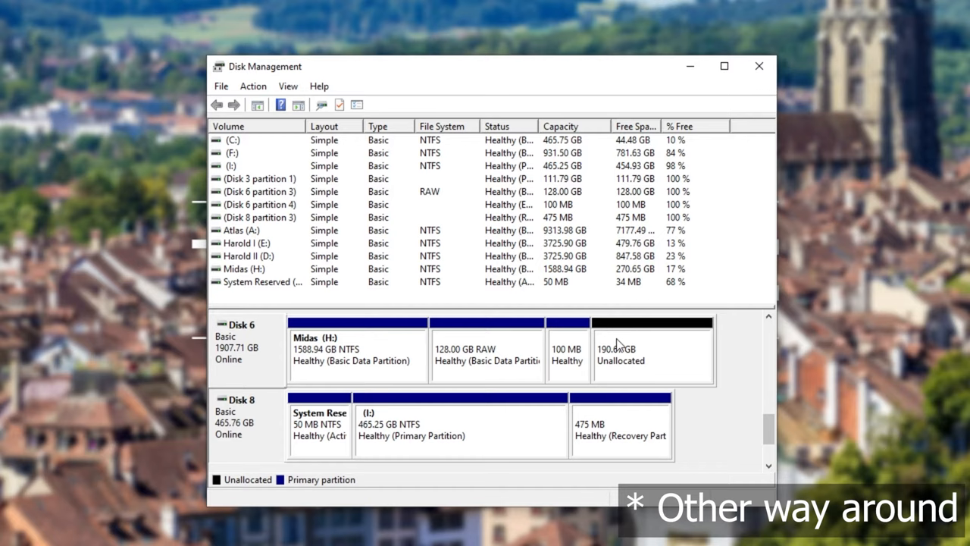
pyautogui.moveTo(705, 399)
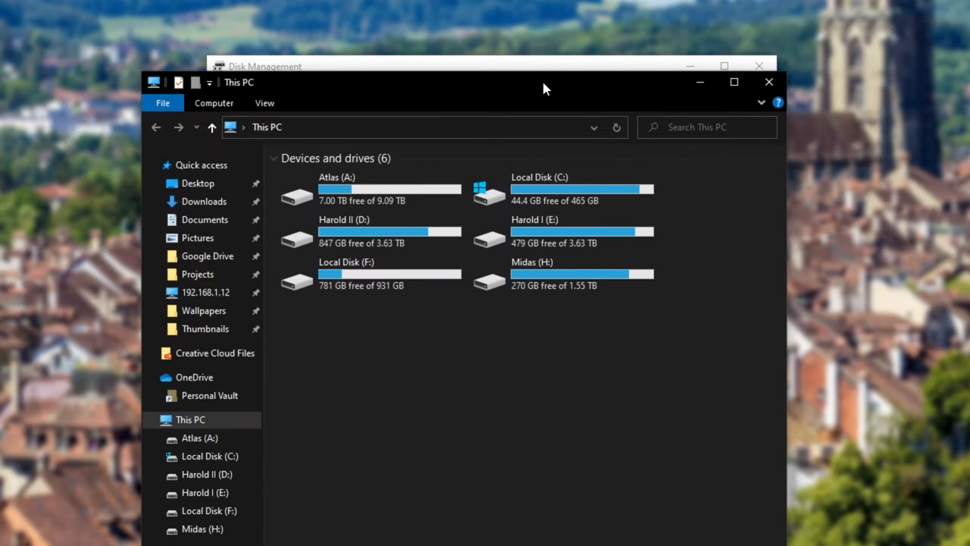
# Confirm This PC no longer lists (I:) and launch Hyper-V Manager.
pyautogui.click(264, 66)
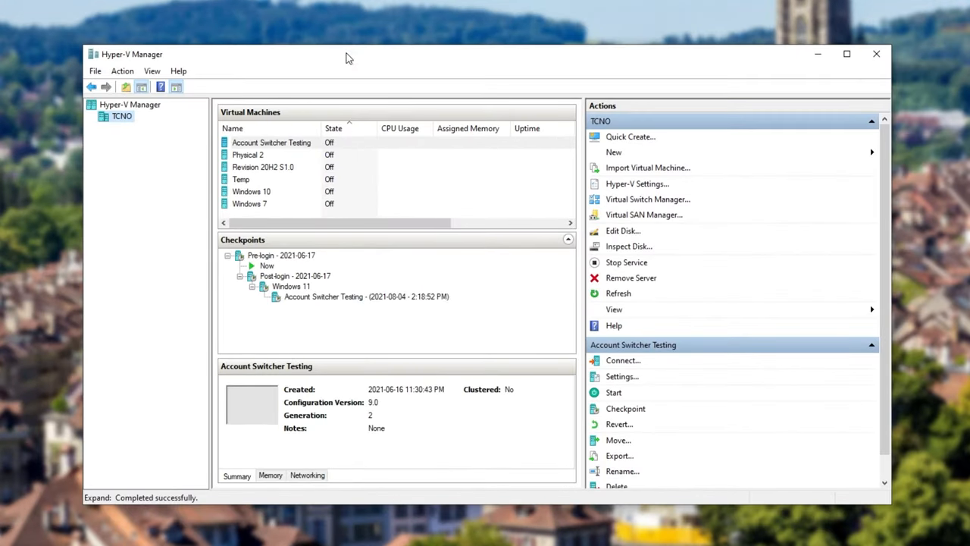
# Select Physical 2 and start the New Virtual Machine Wizard.
pyautogui.click(248, 155)
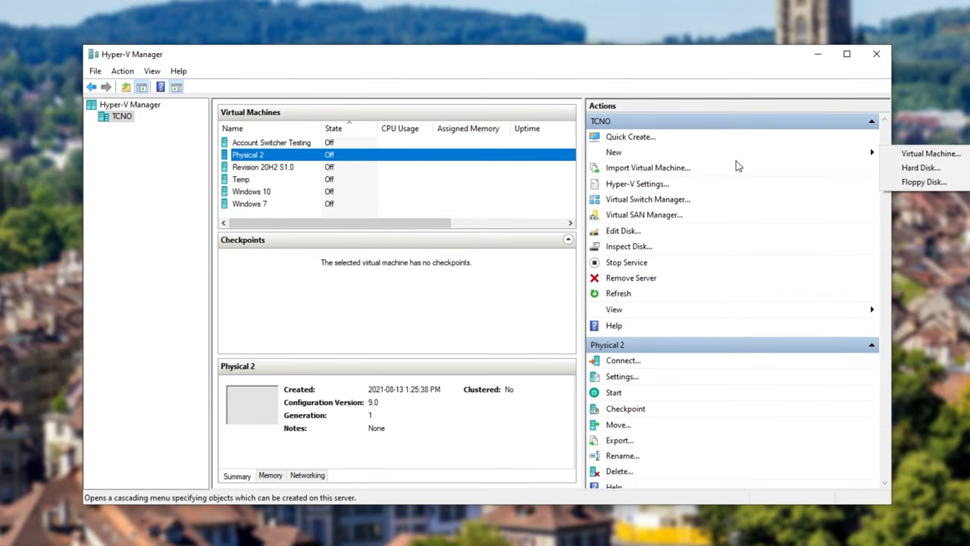
pyautogui.click(931, 153)
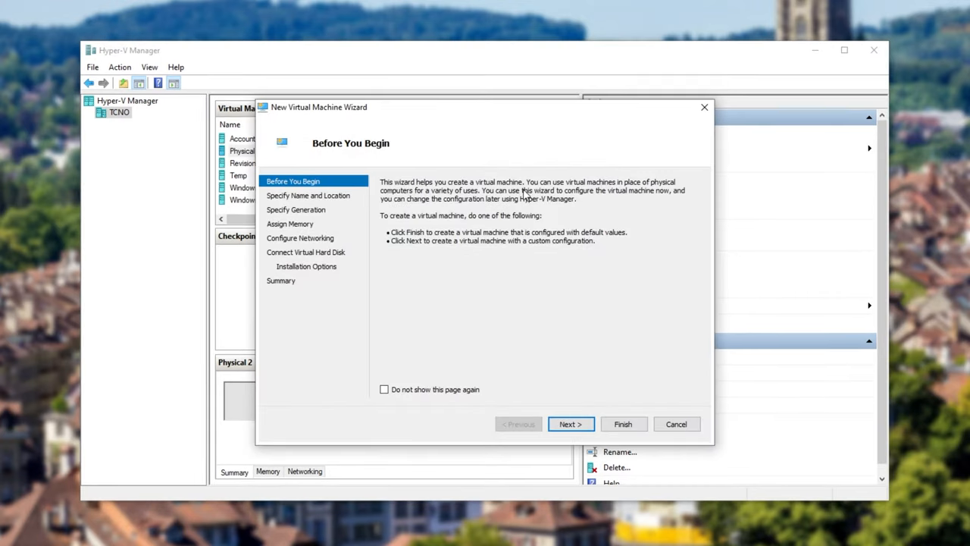
# Name the new virtual machine Physical and keep Generation 1.
pyautogui.click(570, 424)
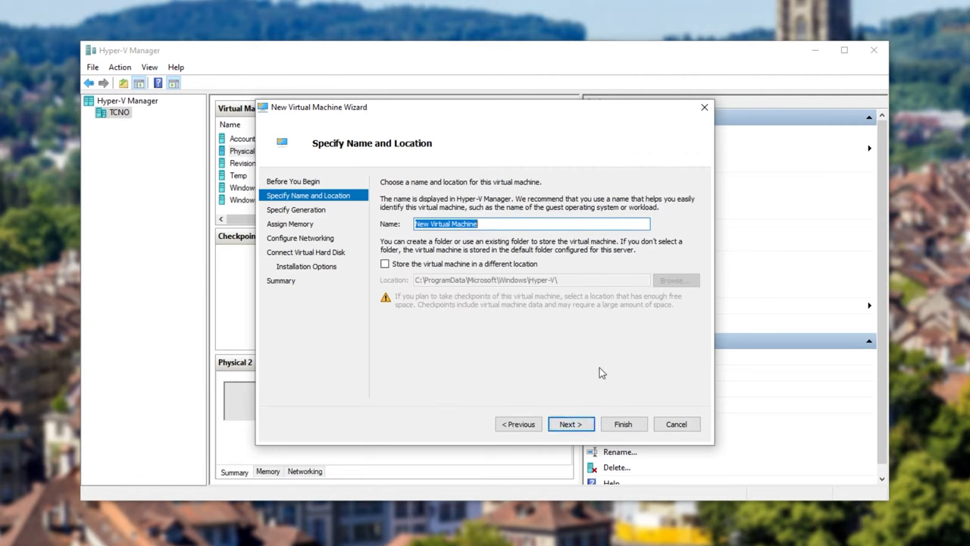
pyautogui.write('Phy')
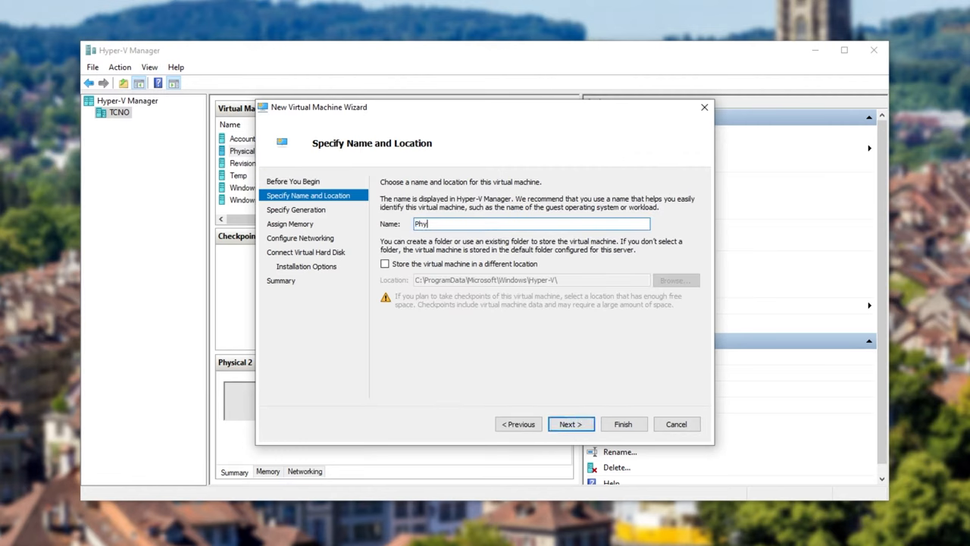
pyautogui.click(570, 424)
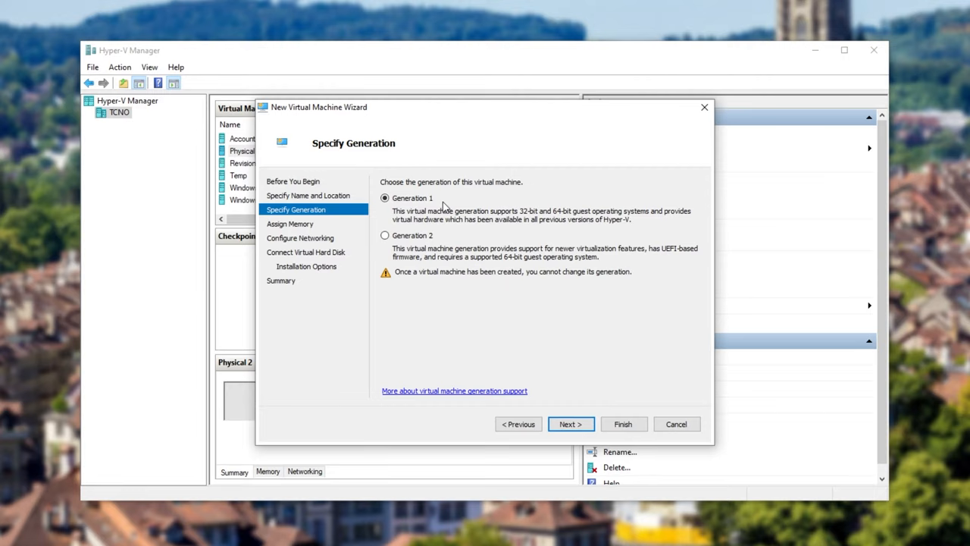
pyautogui.moveTo(431, 226)
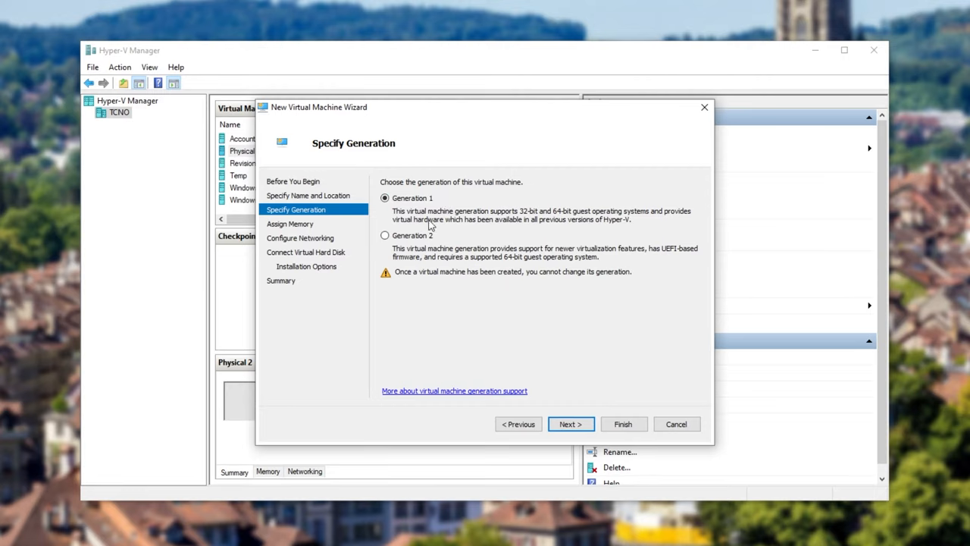
pyautogui.moveTo(426, 241)
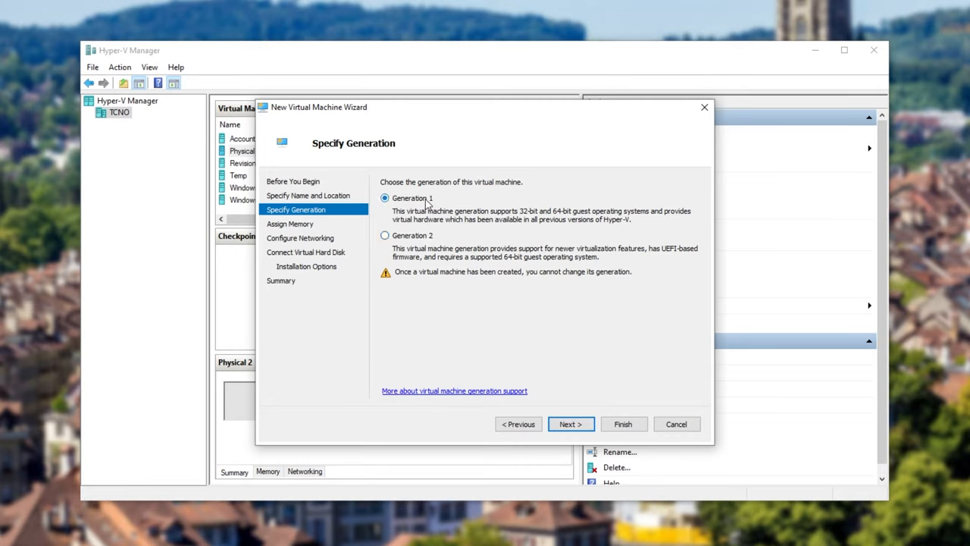
pyautogui.moveTo(446, 241)
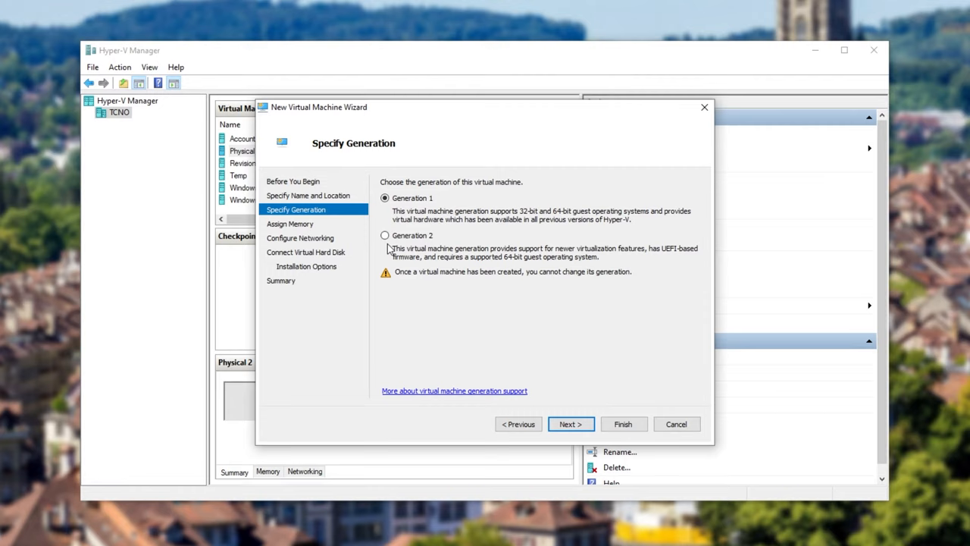
pyautogui.moveTo(513, 318)
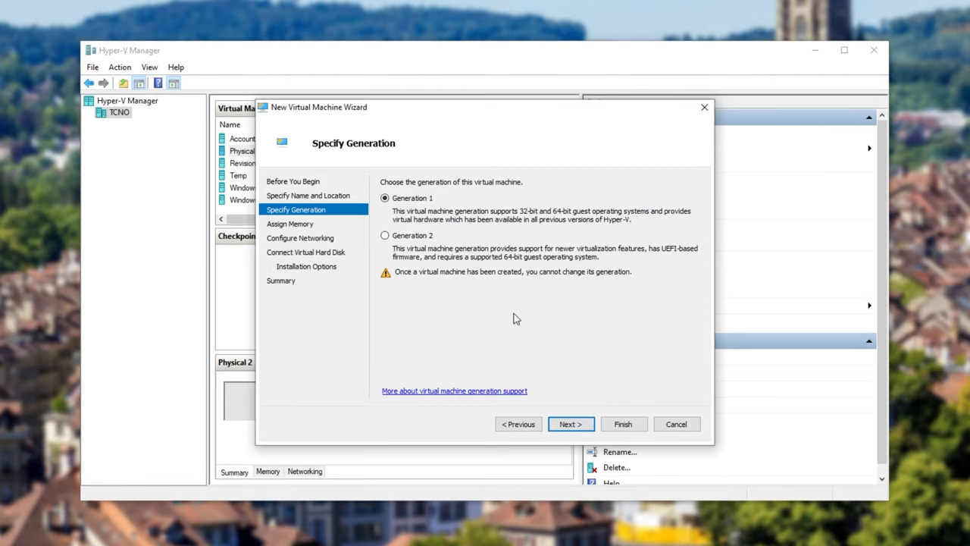
pyautogui.click(569, 424)
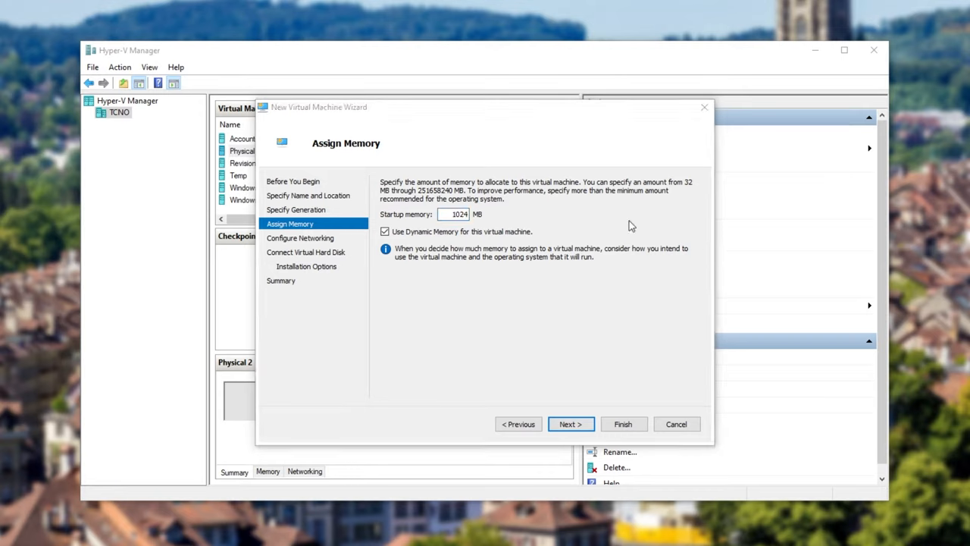
# Assign 8192 MB of memory with Dynamic Memory turned off.
pyautogui.write('8')
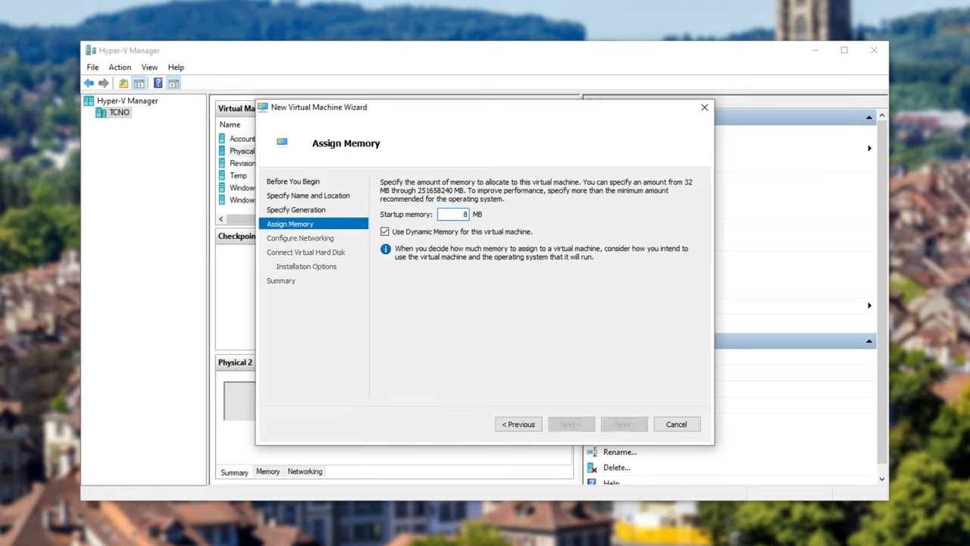
pyautogui.write('8192')
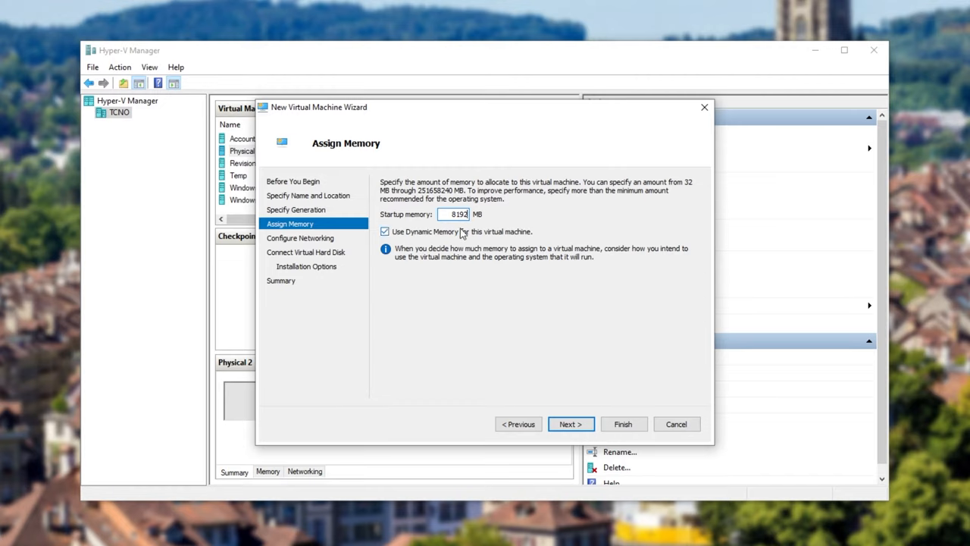
pyautogui.click(385, 231)
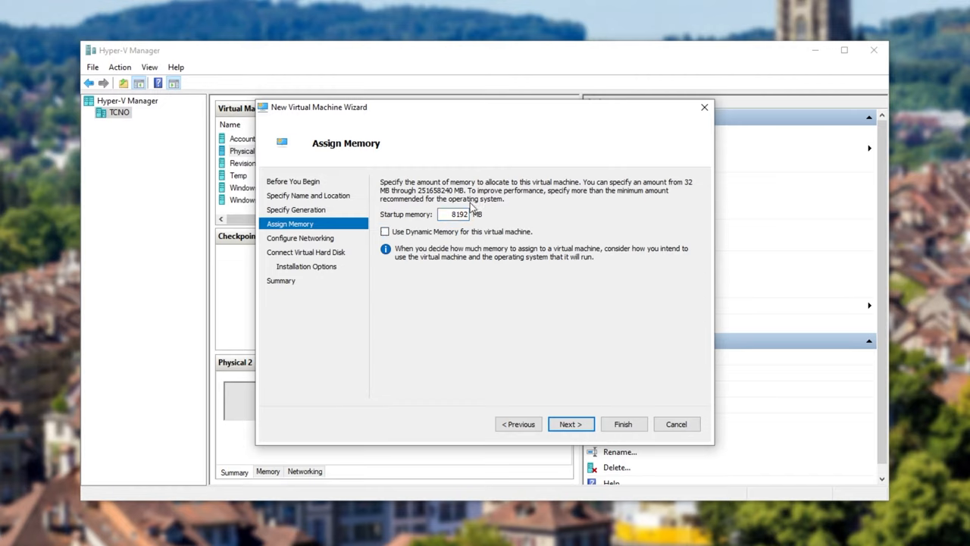
pyautogui.moveTo(559, 419)
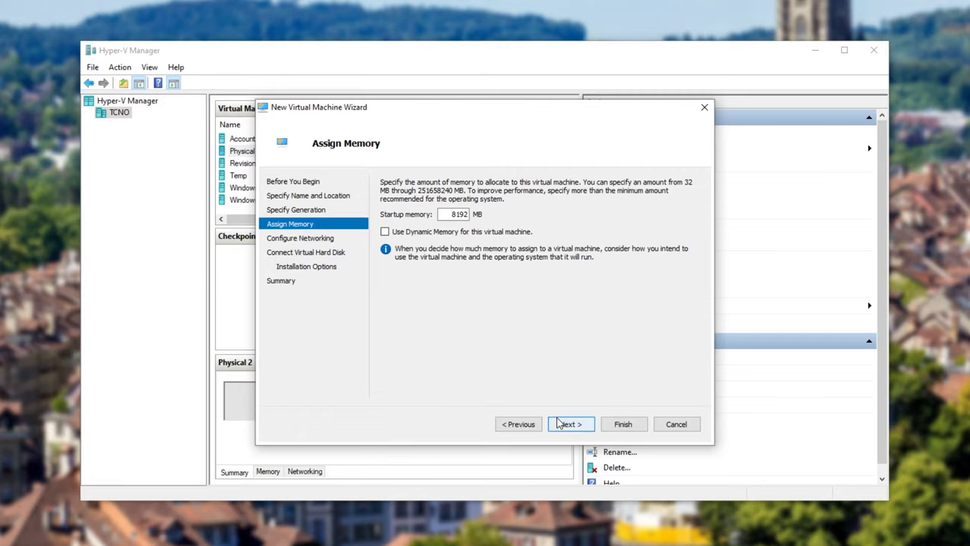
pyautogui.click(569, 424)
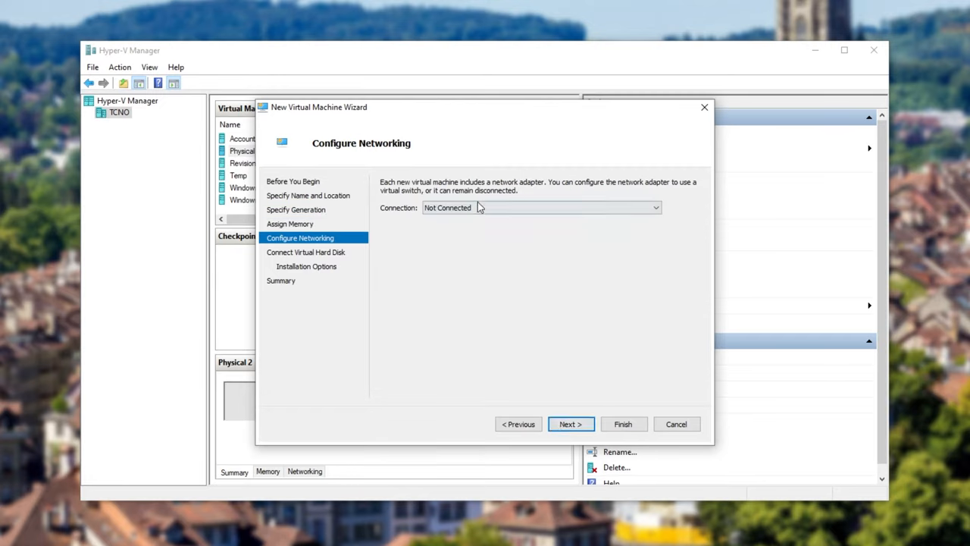
# Connect to Default Switch, attach no hard disk, and finish creating the VM.
pyautogui.click(541, 207)
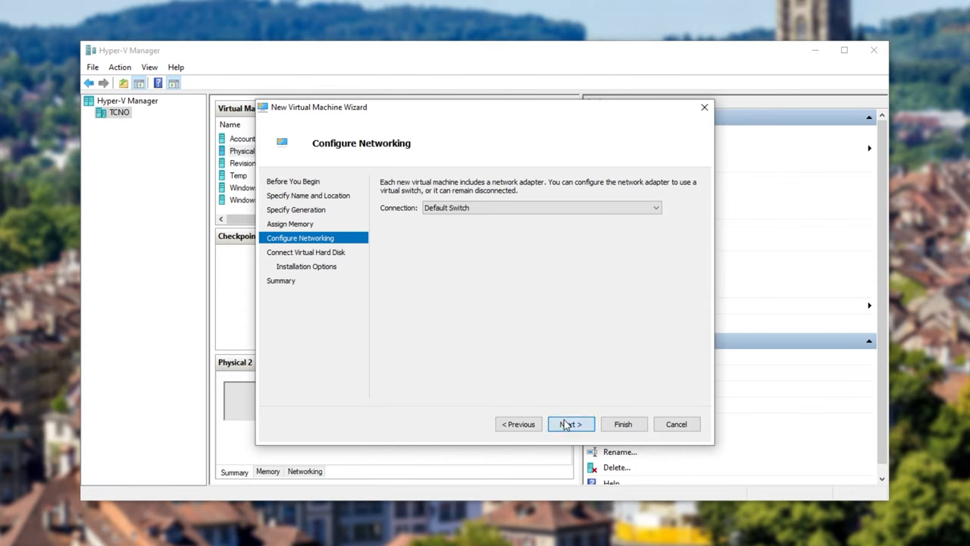
pyautogui.click(570, 424)
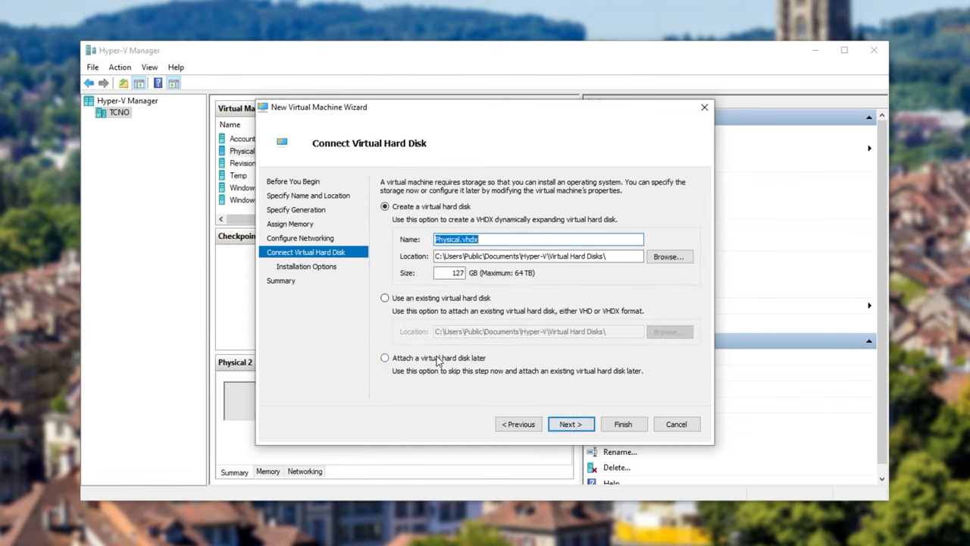
pyautogui.click(385, 357)
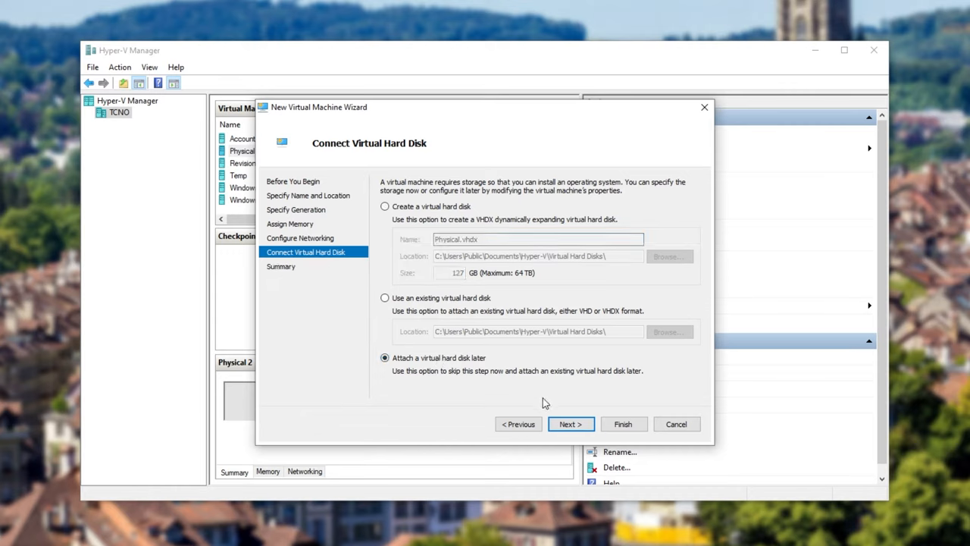
pyautogui.click(570, 424)
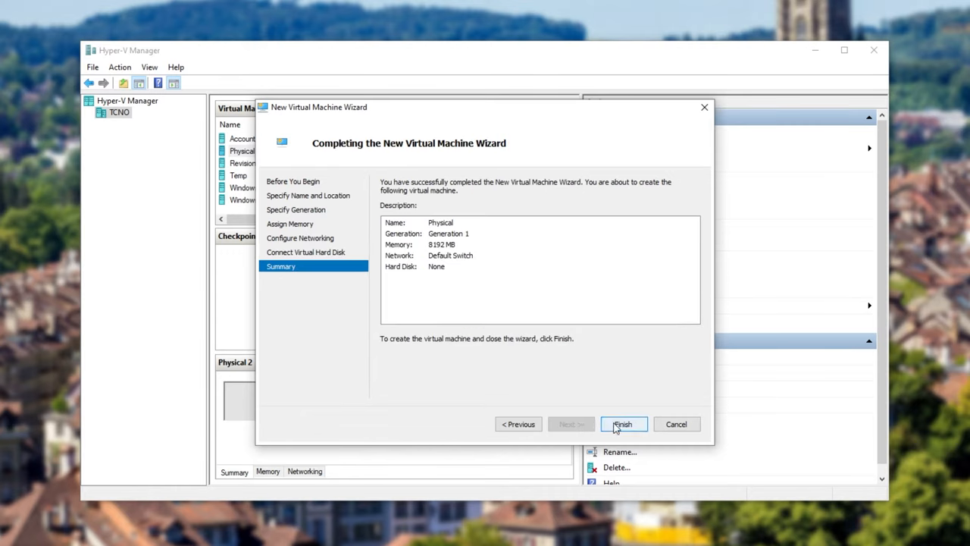
pyautogui.click(623, 424)
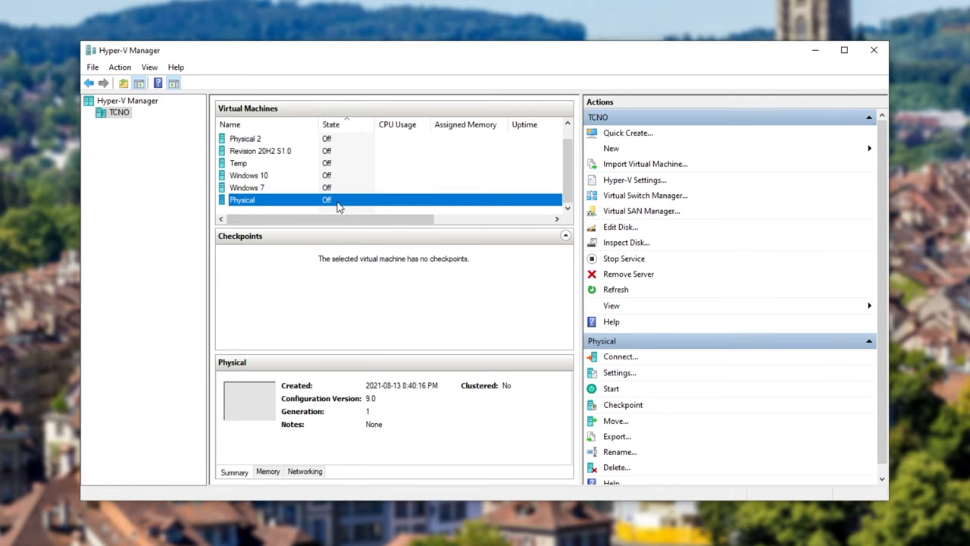
# Open Physical's settings, review BIOS and Security, and set 6 virtual processors.
pyautogui.click(619, 373)
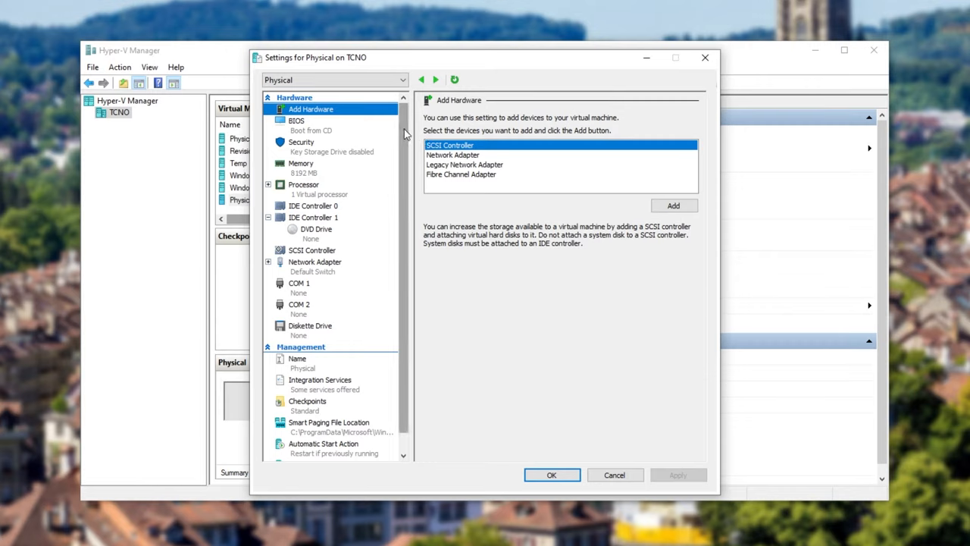
pyautogui.click(296, 120)
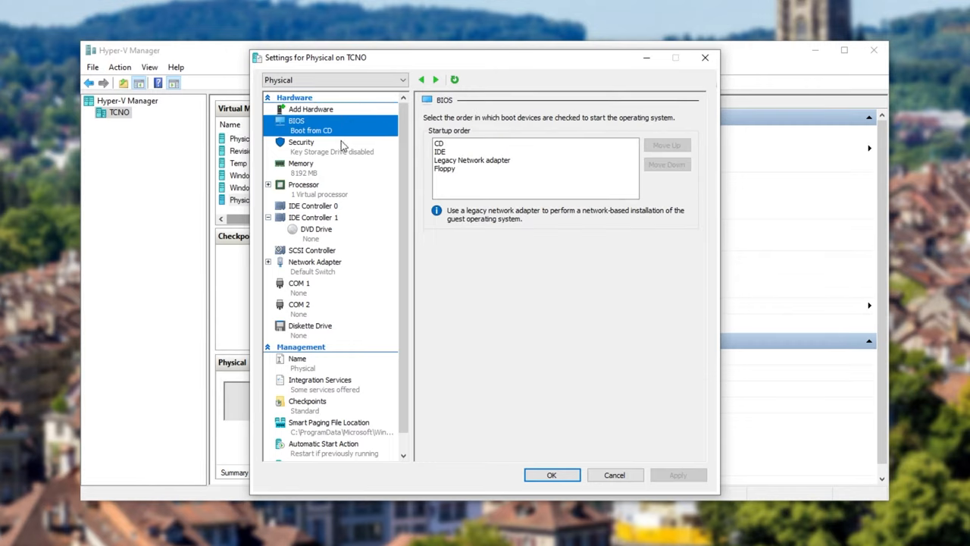
pyautogui.moveTo(310, 102)
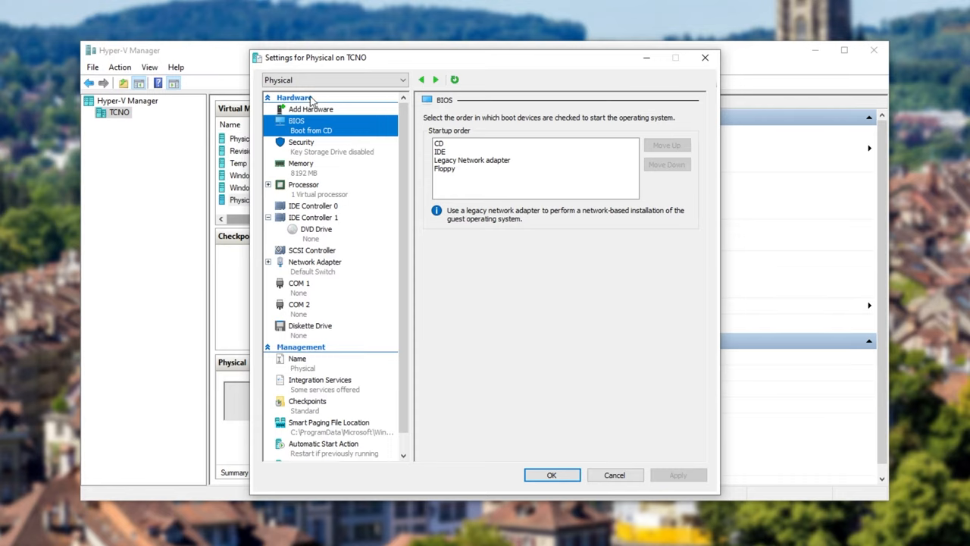
pyautogui.click(301, 142)
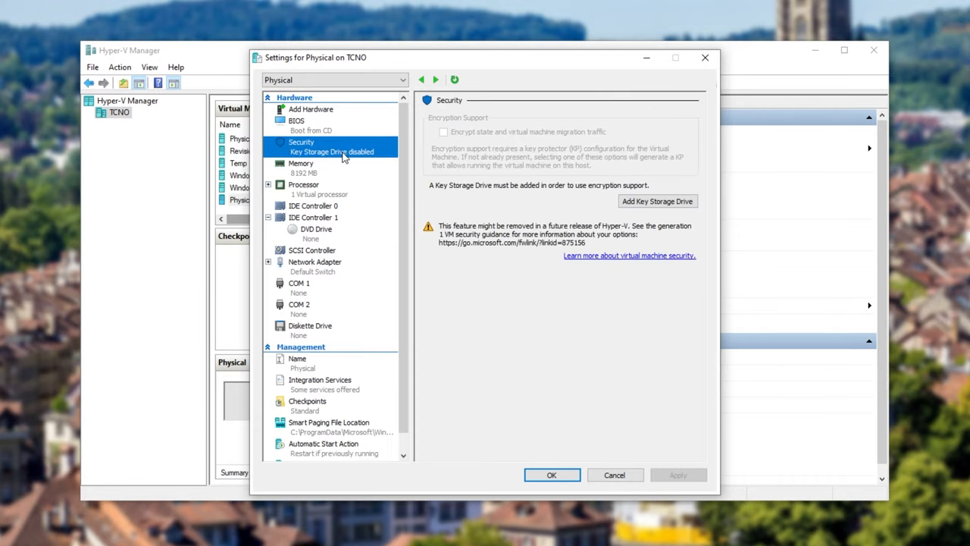
pyautogui.moveTo(366, 187)
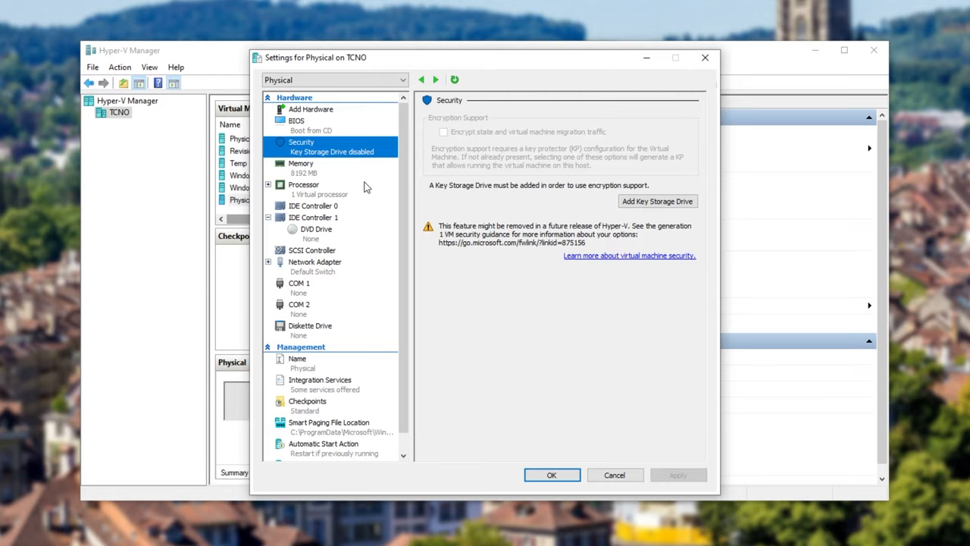
pyautogui.moveTo(348, 181)
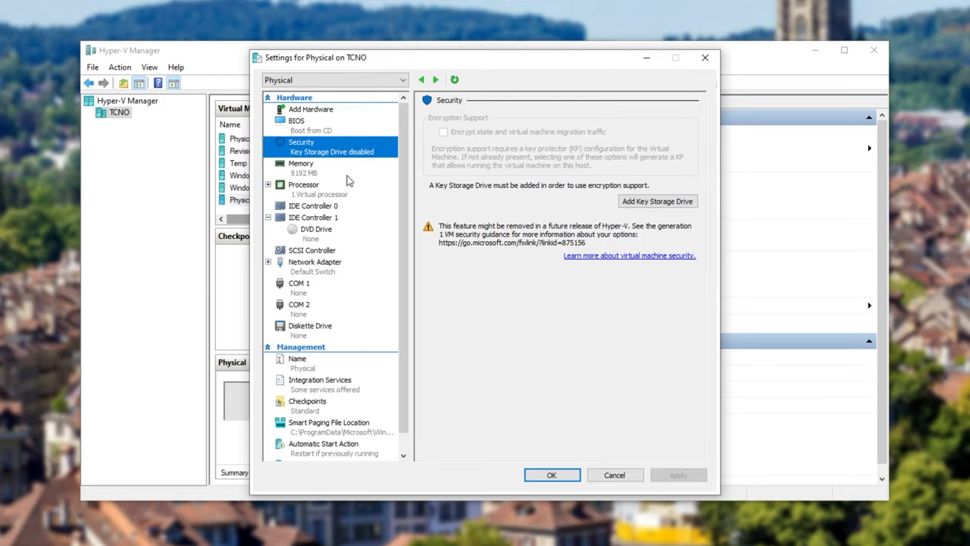
pyautogui.click(304, 184)
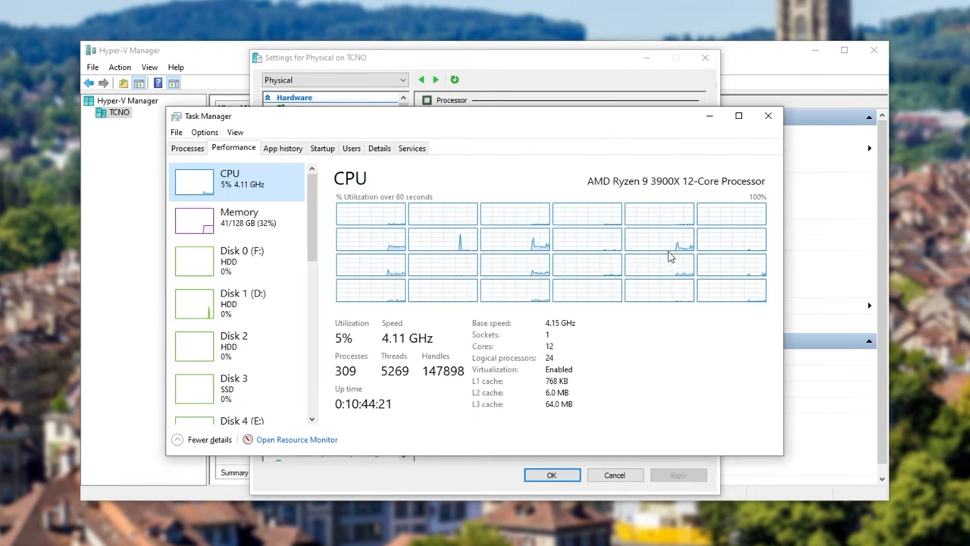
pyautogui.moveTo(701, 178)
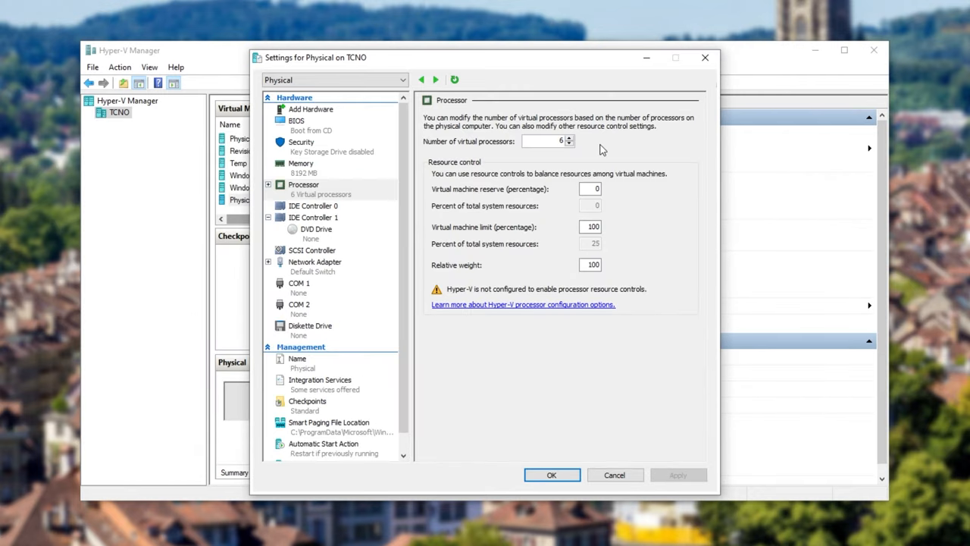
pyautogui.moveTo(296, 211)
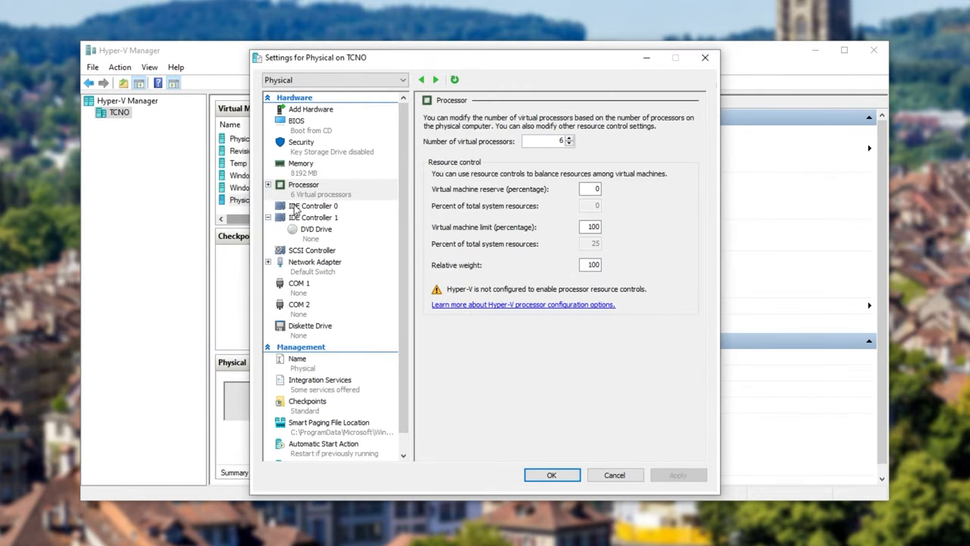
pyautogui.click(313, 205)
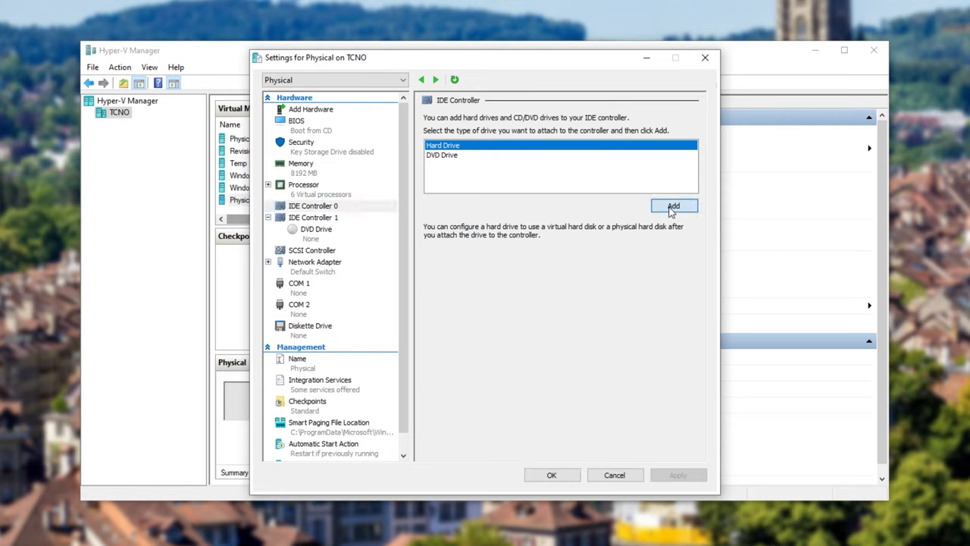
# Add an IDE Controller 0 hard drive using physical Disk 8 (465.76 GB) and apply.
pyautogui.click(673, 206)
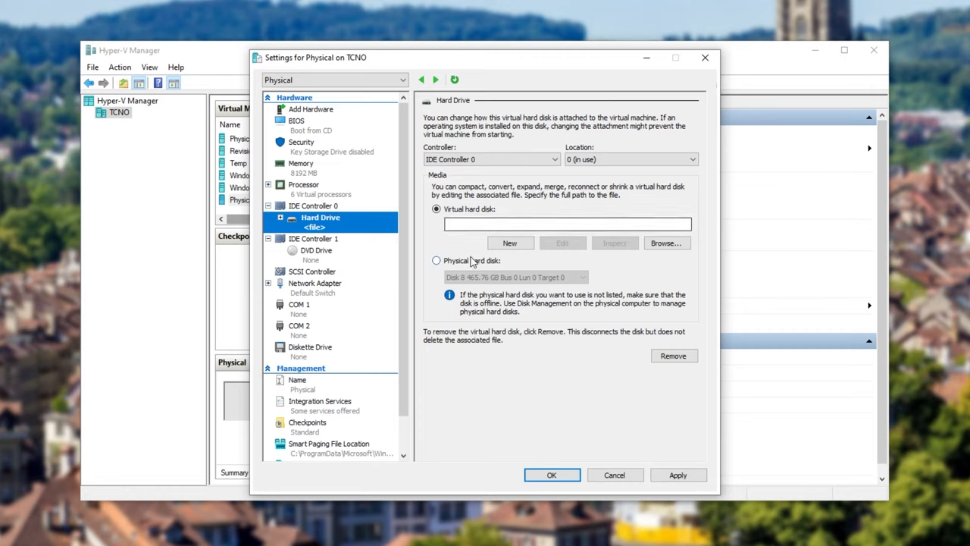
pyautogui.click(436, 260)
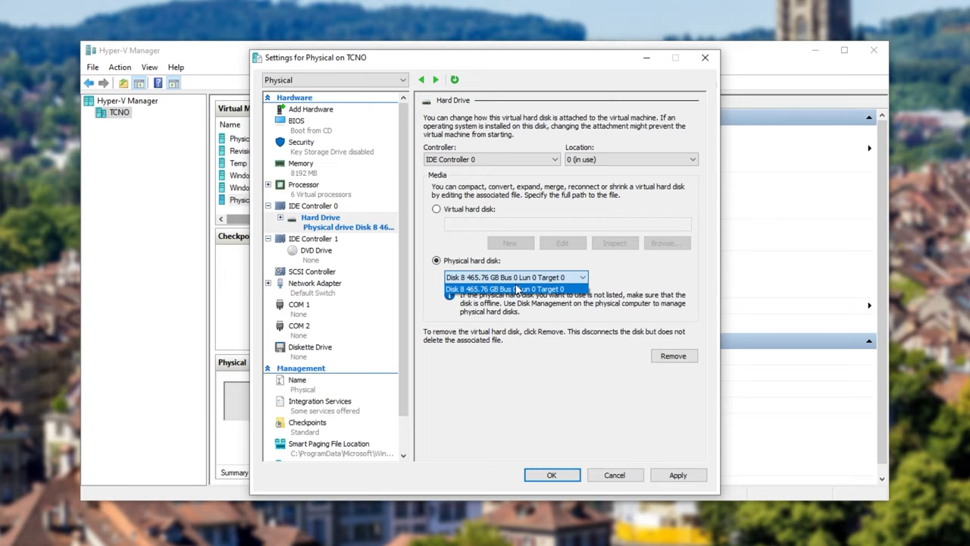
pyautogui.click(515, 289)
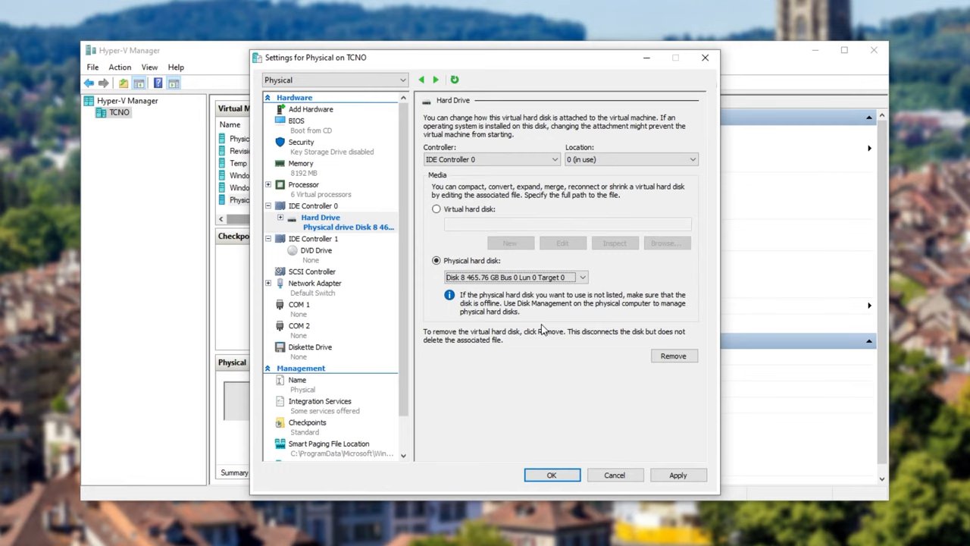
pyautogui.moveTo(481, 263)
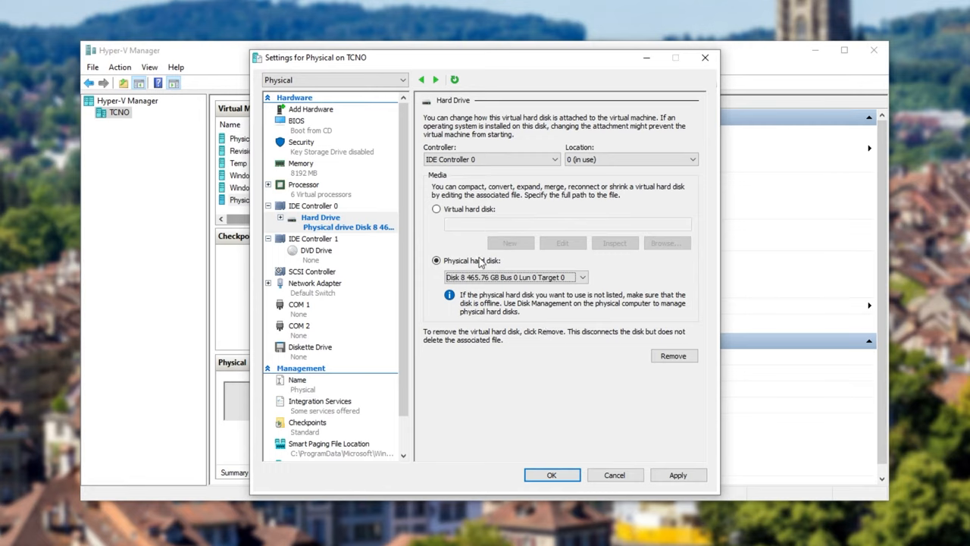
pyautogui.click(515, 277)
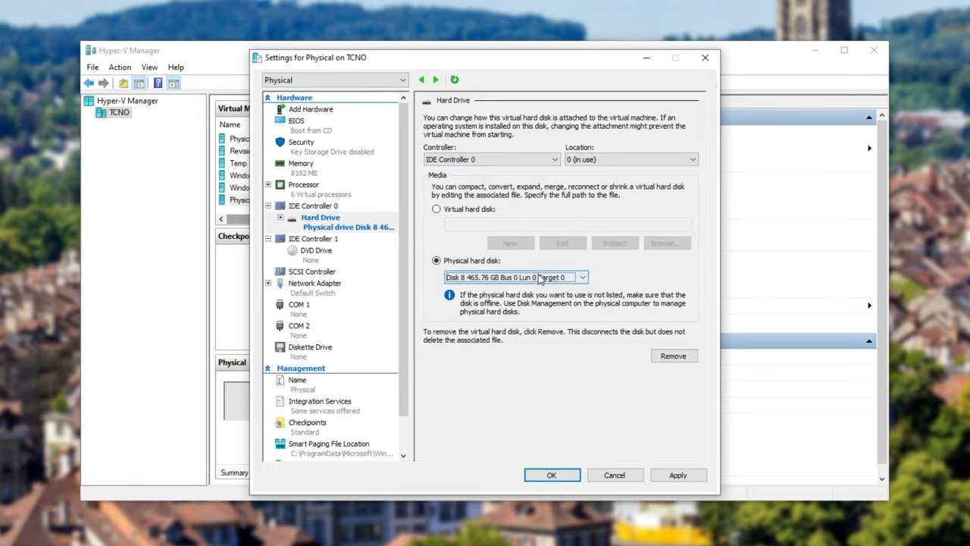
pyautogui.click(676, 475)
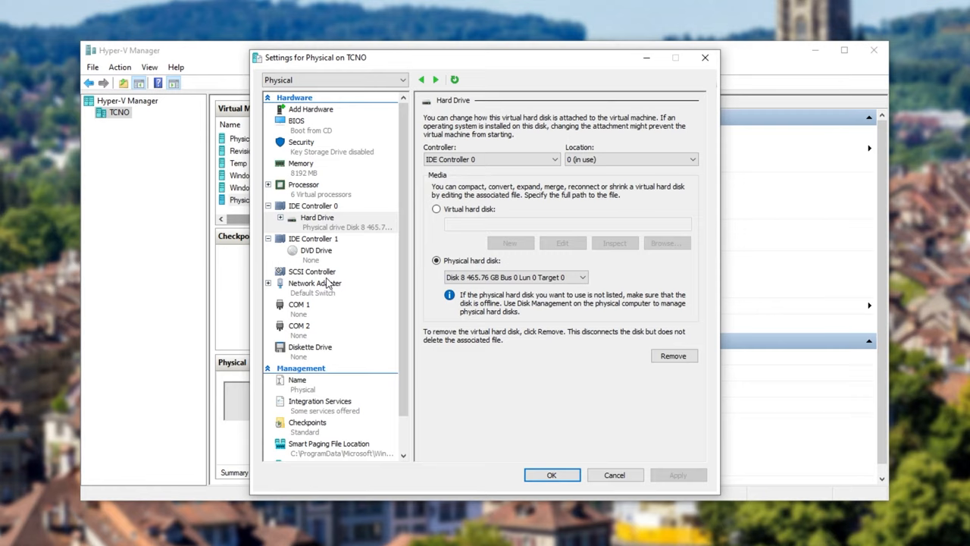
pyautogui.click(316, 250)
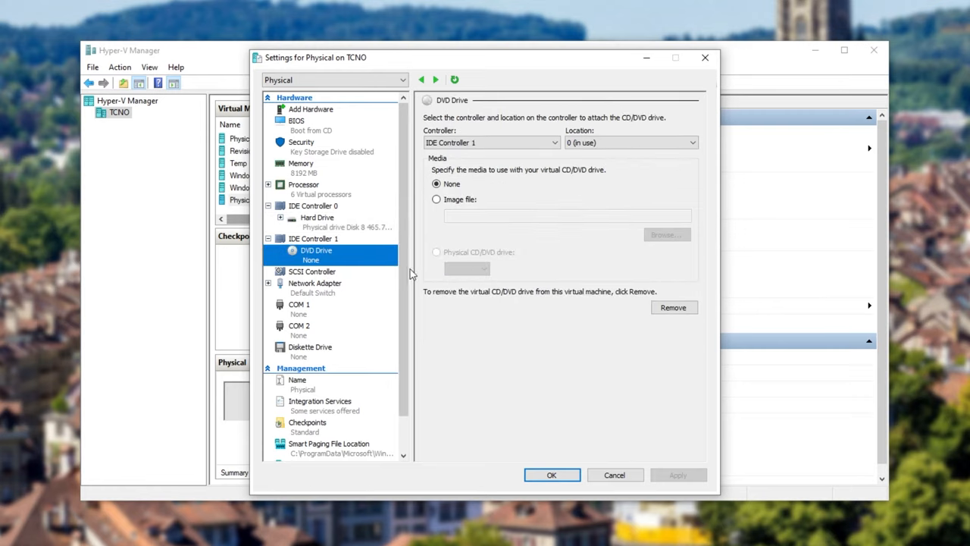
pyautogui.moveTo(552, 182)
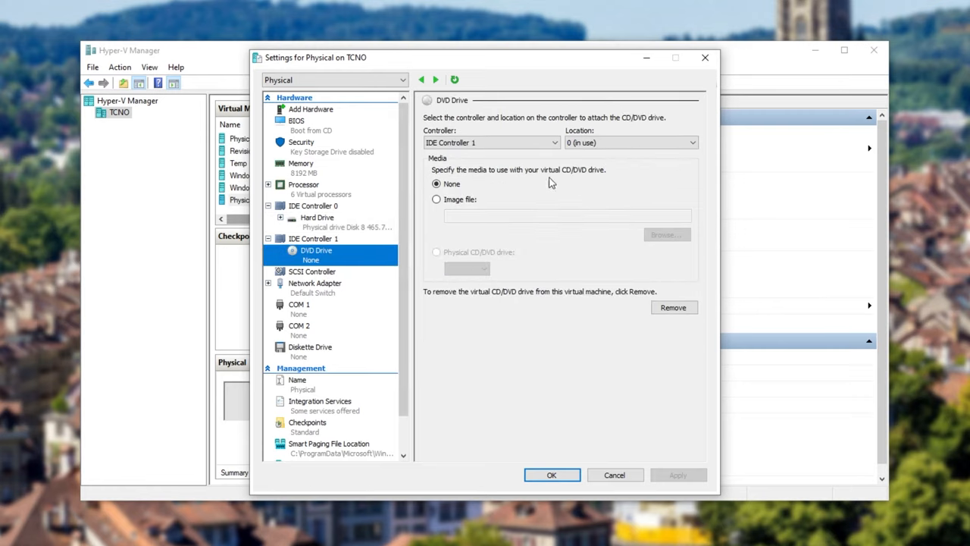
pyautogui.moveTo(511, 208)
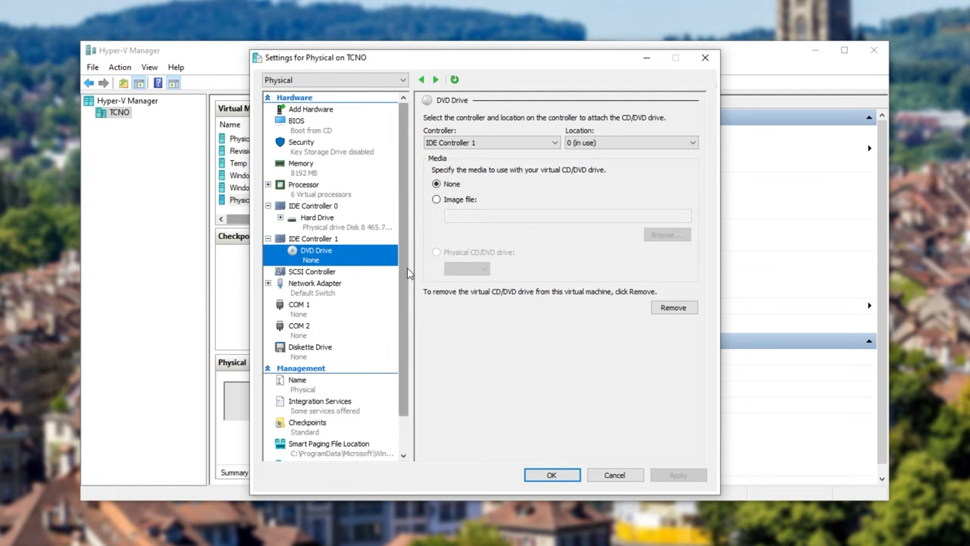
# Disable checkpoints, recheck the Hard Drive page, and save the settings.
pyautogui.scroll(-3)
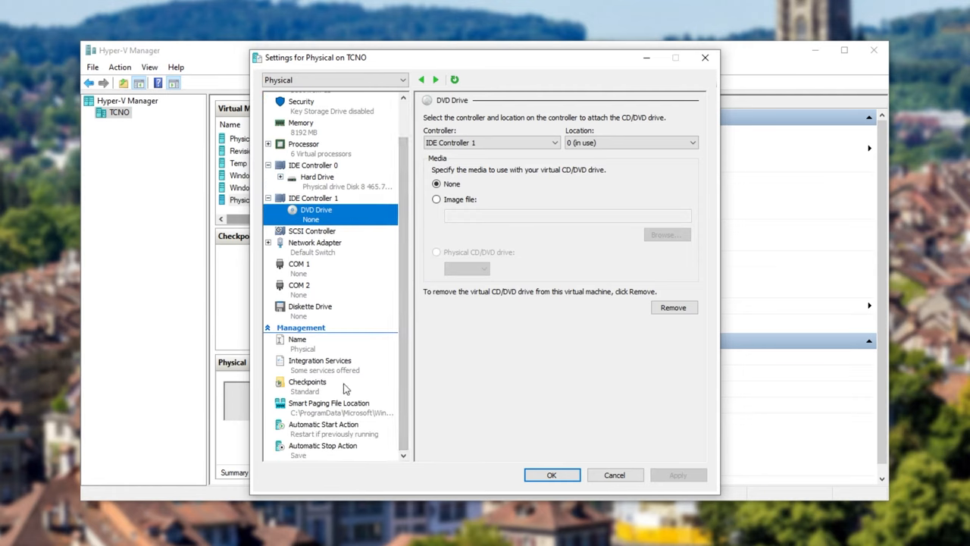
pyautogui.click(307, 381)
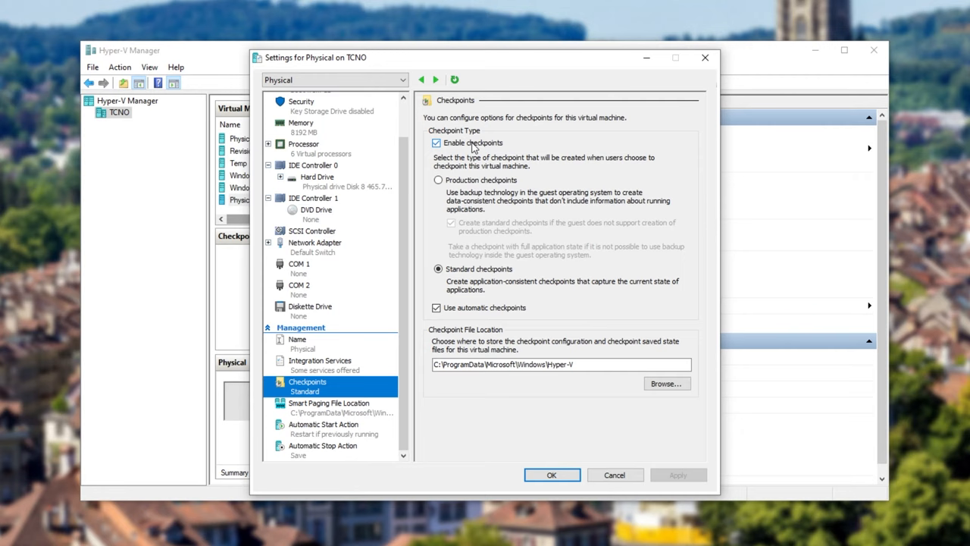
pyautogui.click(437, 143)
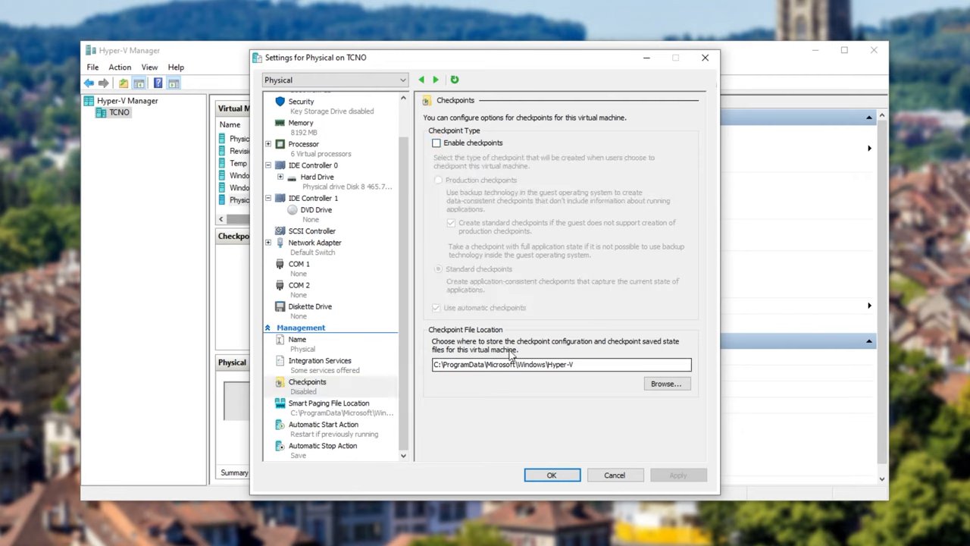
pyautogui.scroll(3)
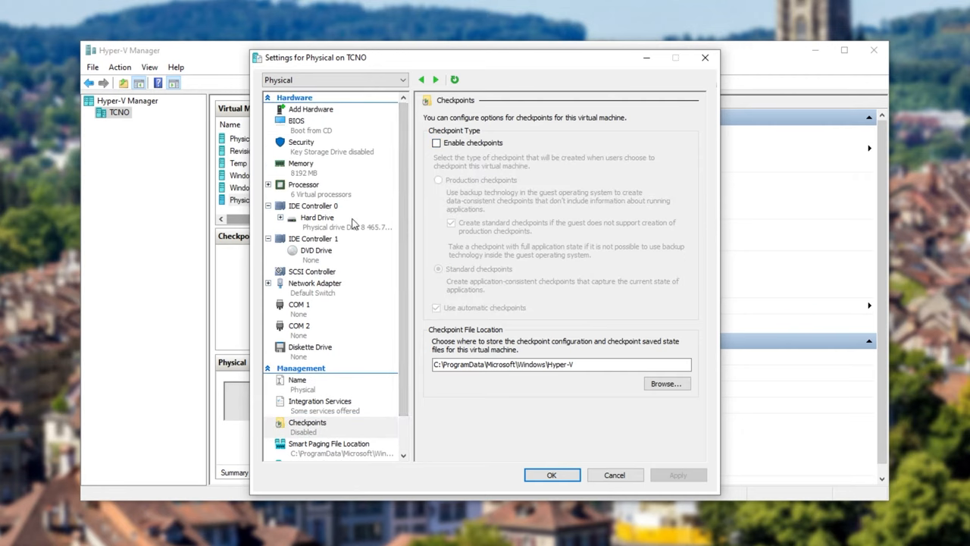
pyautogui.click(316, 218)
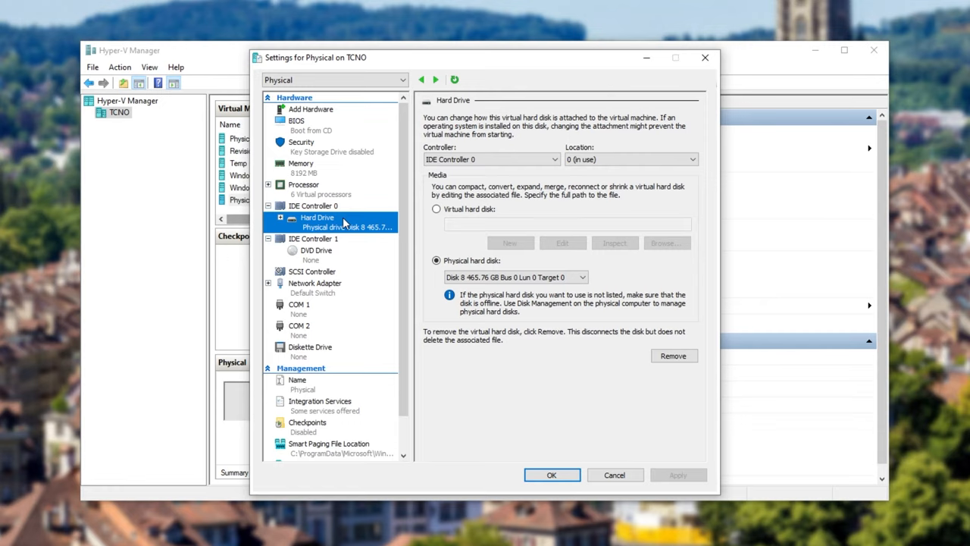
pyautogui.moveTo(545, 307)
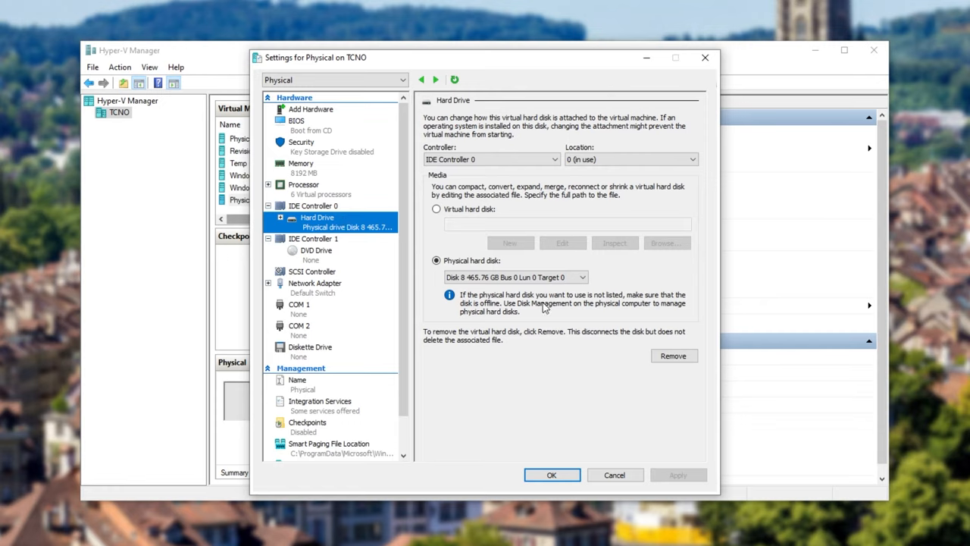
pyautogui.moveTo(599, 287)
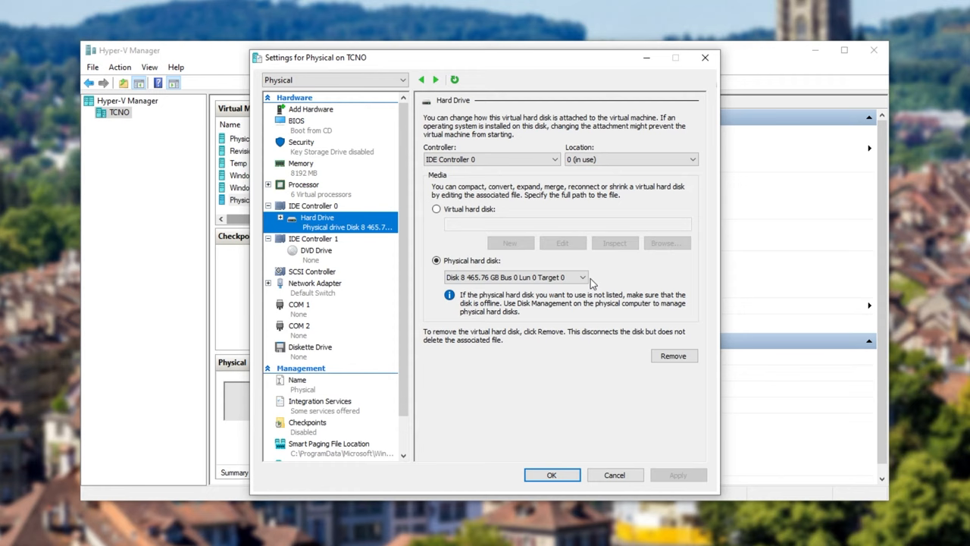
pyautogui.moveTo(590, 288)
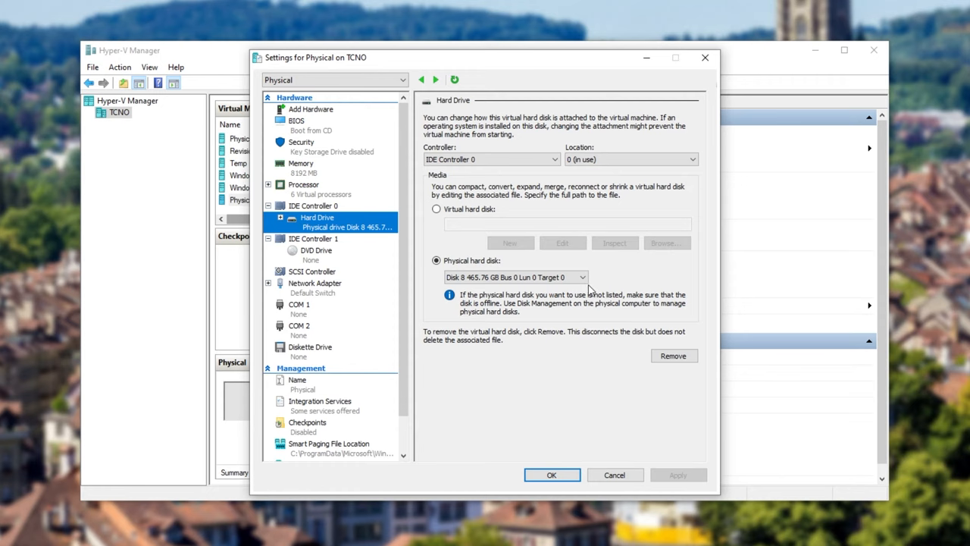
pyautogui.click(552, 474)
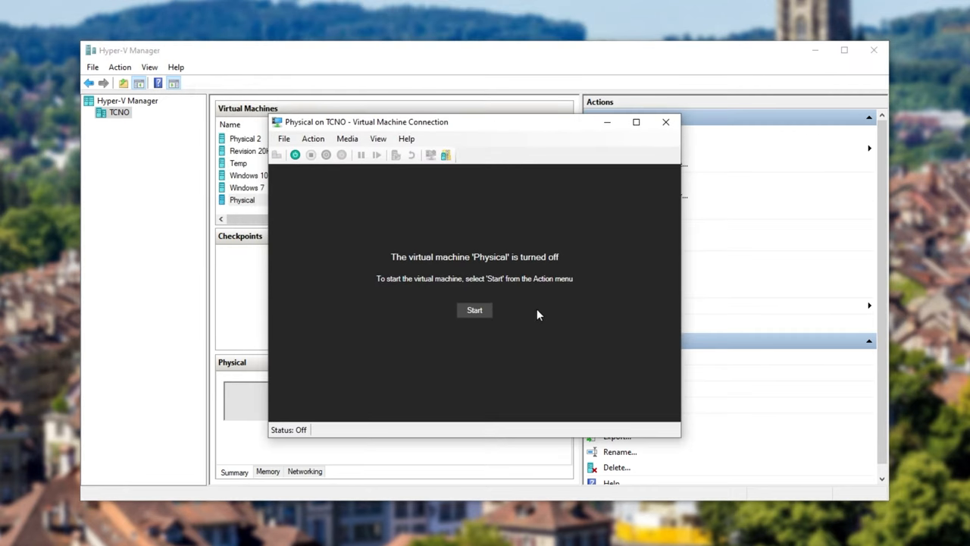
# Start the Physical VM and let Windows boot from the physical disk.
pyautogui.click(474, 310)
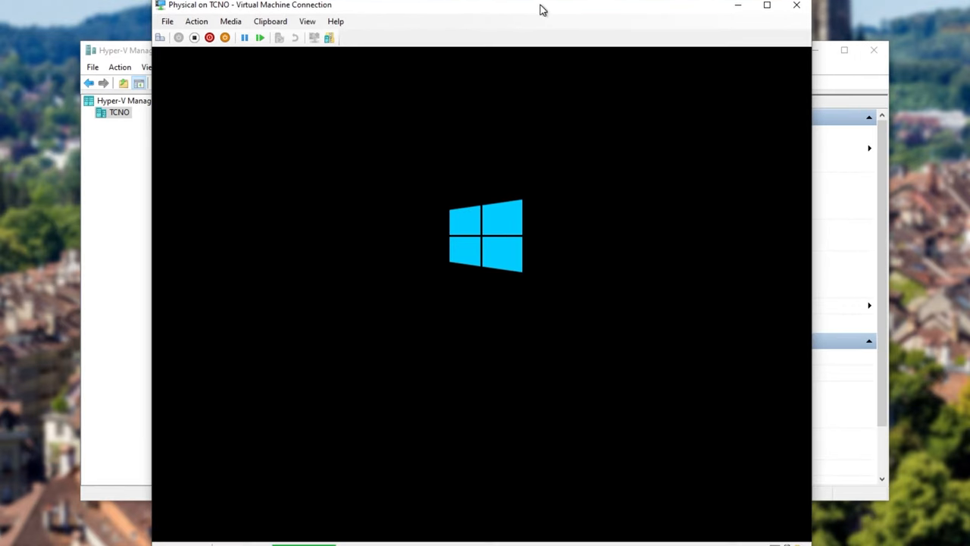
pyautogui.moveTo(860, 144)
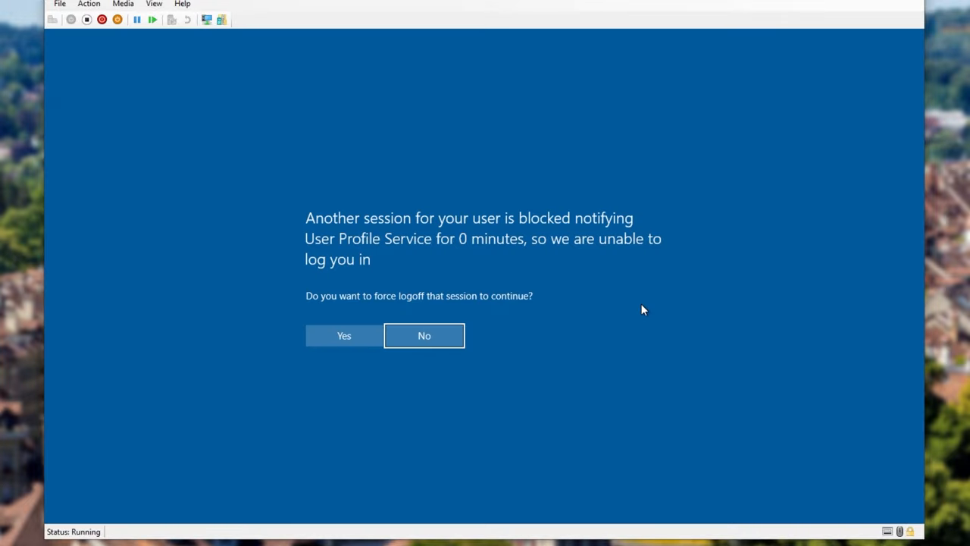
pyautogui.moveTo(443, 328)
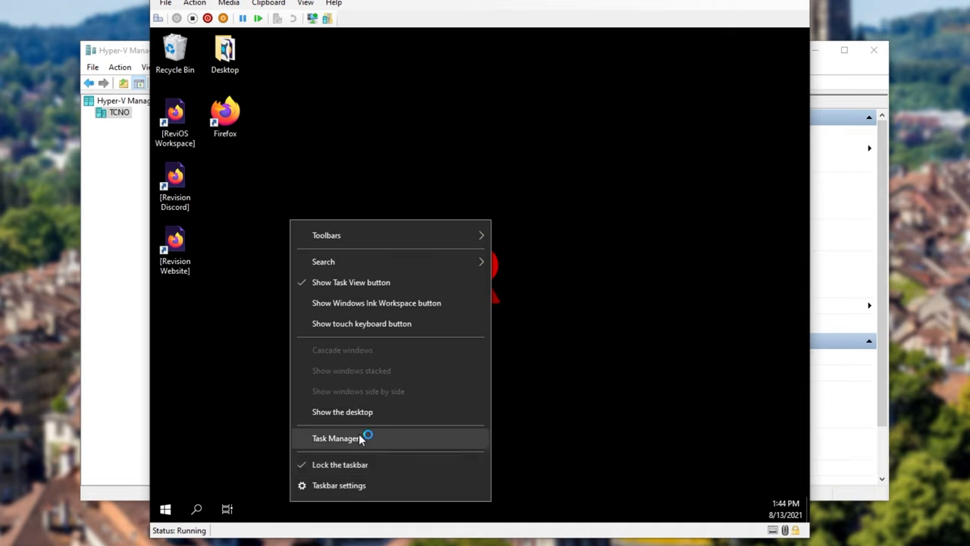
# Launch Task Manager in the VM, then close it and its Not Responding window.
pyautogui.click(336, 437)
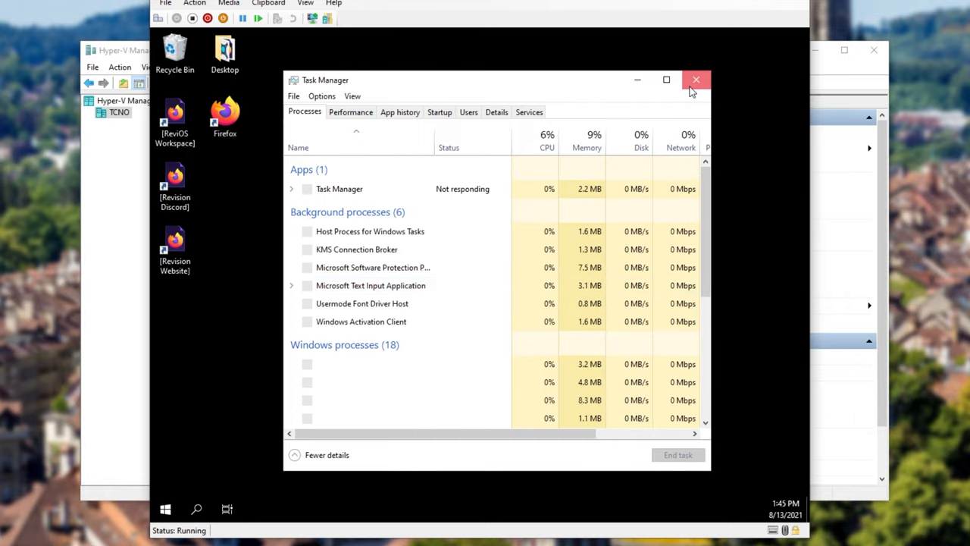
pyautogui.click(696, 80)
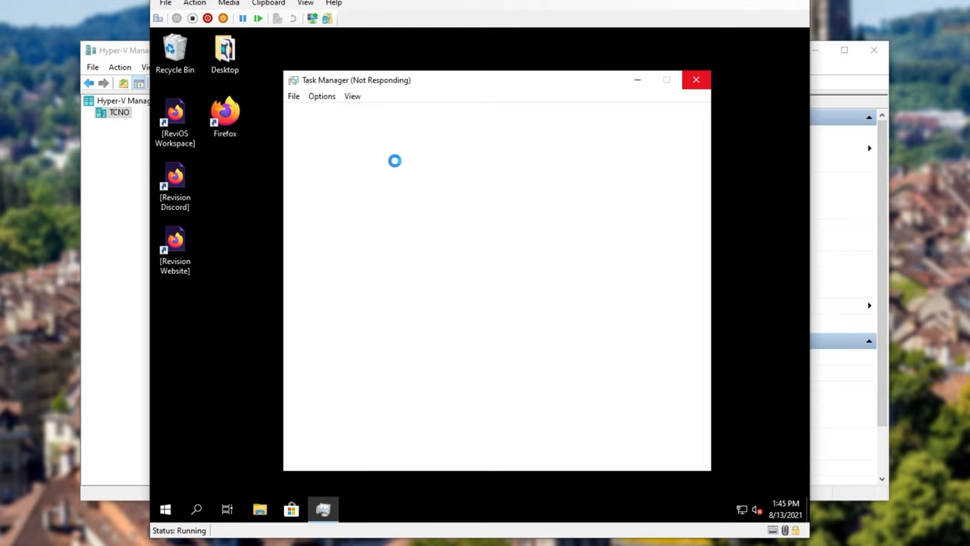
pyautogui.click(695, 79)
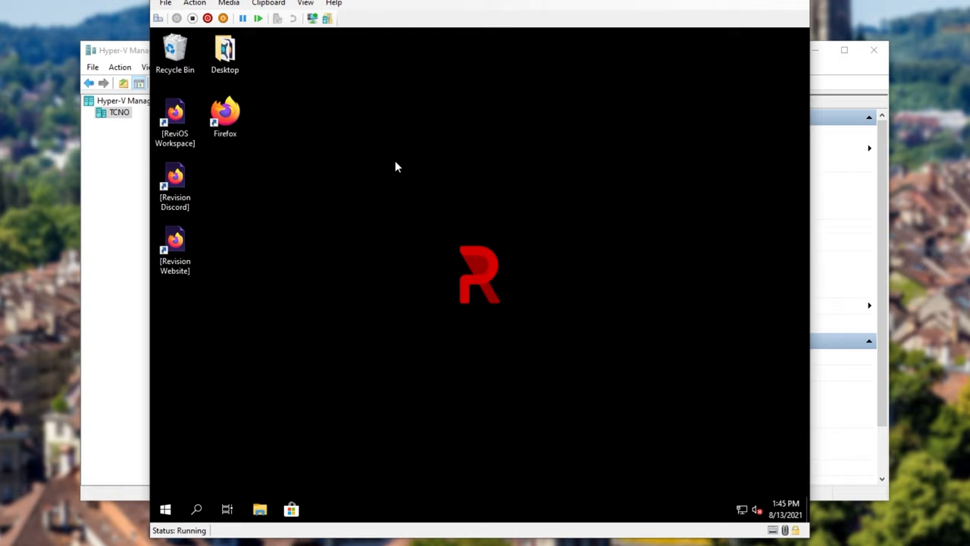
pyautogui.moveTo(576, 268)
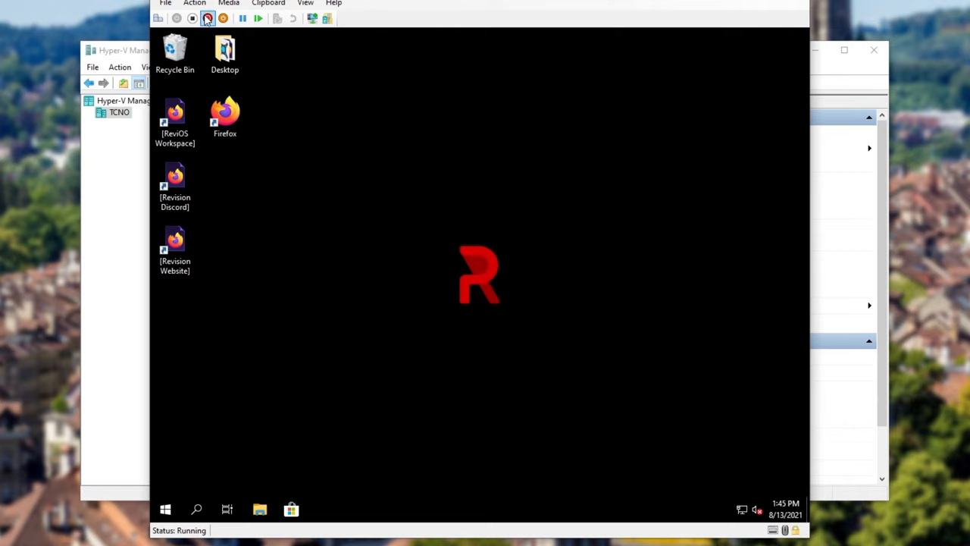
# Turn off the Physical VM from the connection toolbar.
pyautogui.click(208, 18)
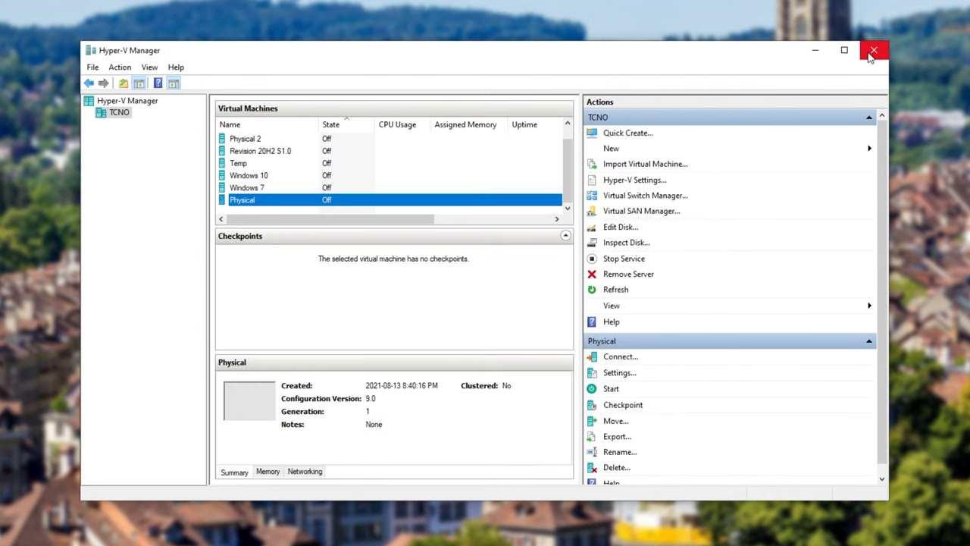
pyautogui.moveTo(832, 52)
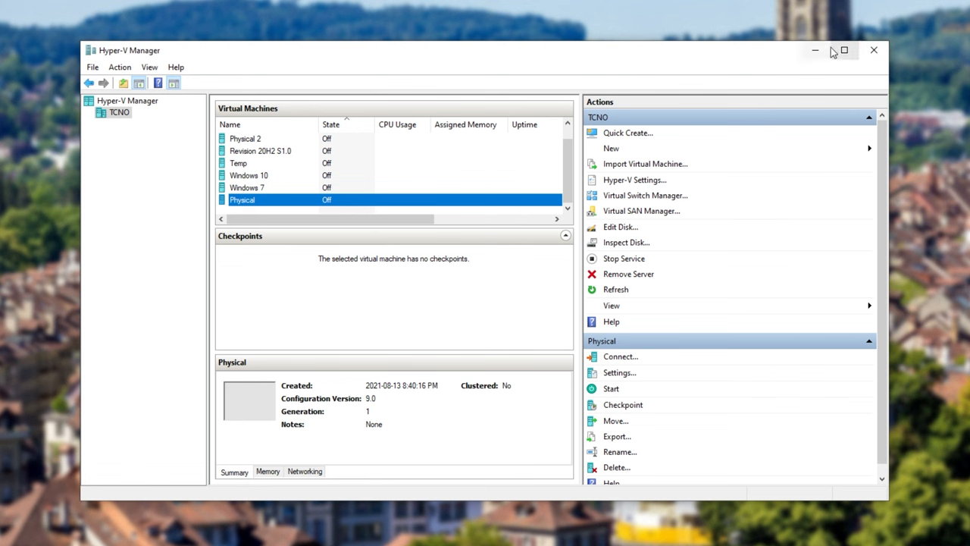